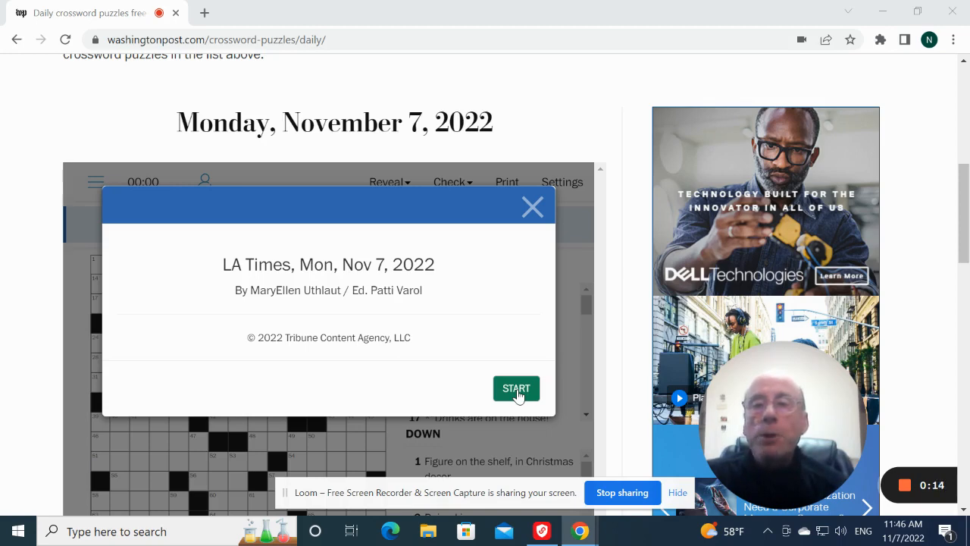
Start the puzzle and enter EASE, AGRA and LADEN across the top row.
{"action": "left_click", "coordinate": [515, 388]}
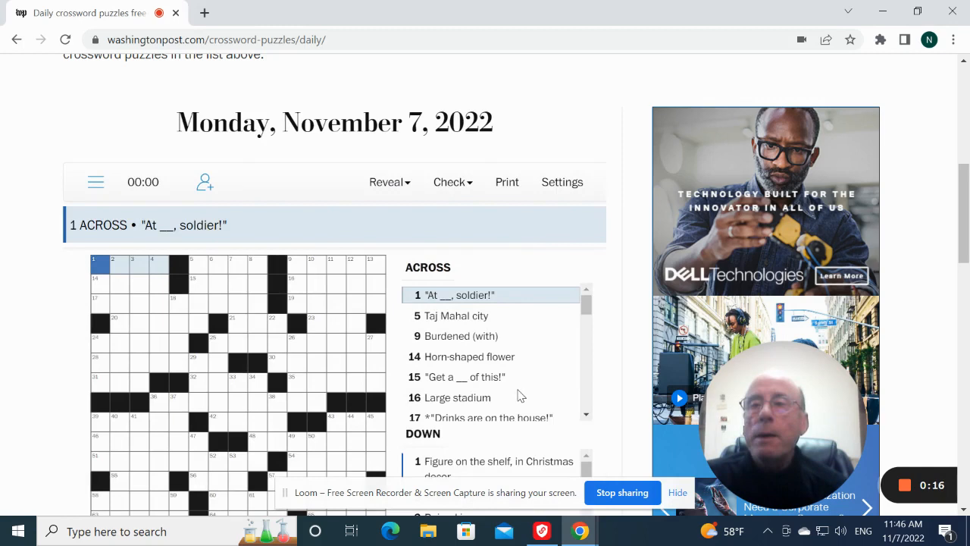
{"action": "type", "text": "E"}
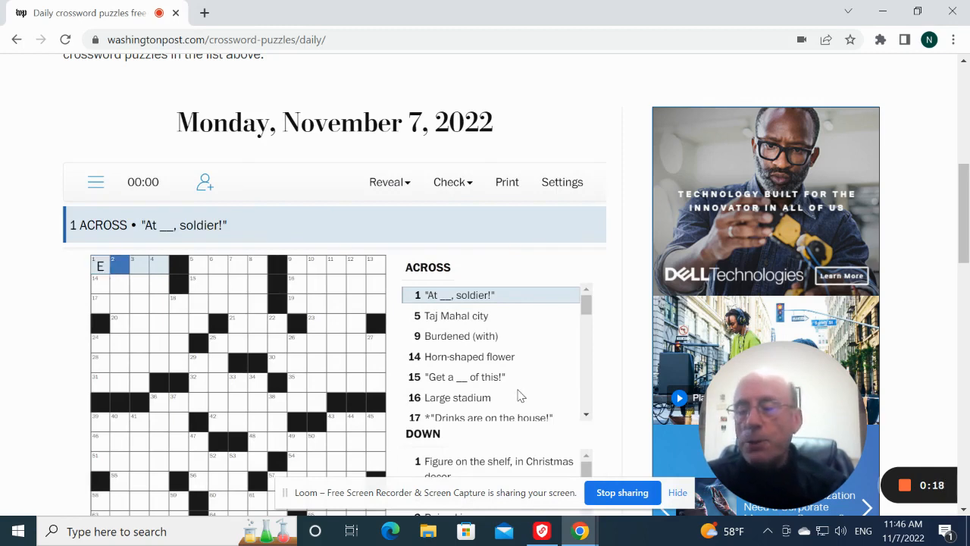
{"action": "type", "text": "ASE"}
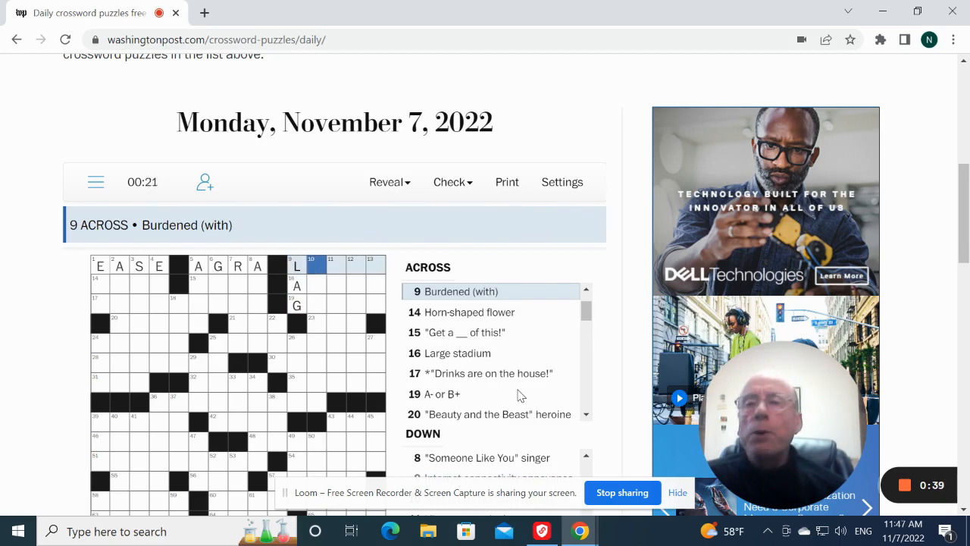
{"action": "type", "text": "ADE"}
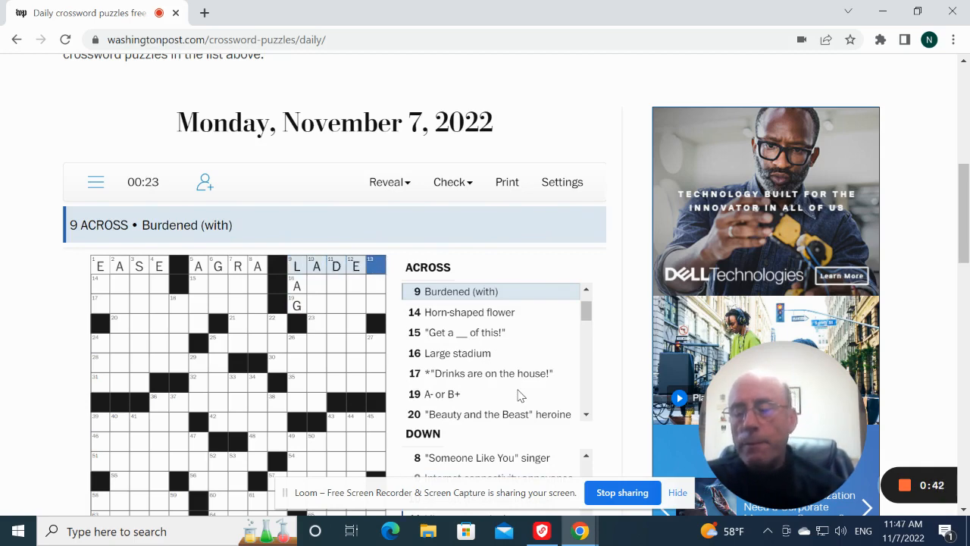
{"action": "left_click", "coordinate": [469, 312]}
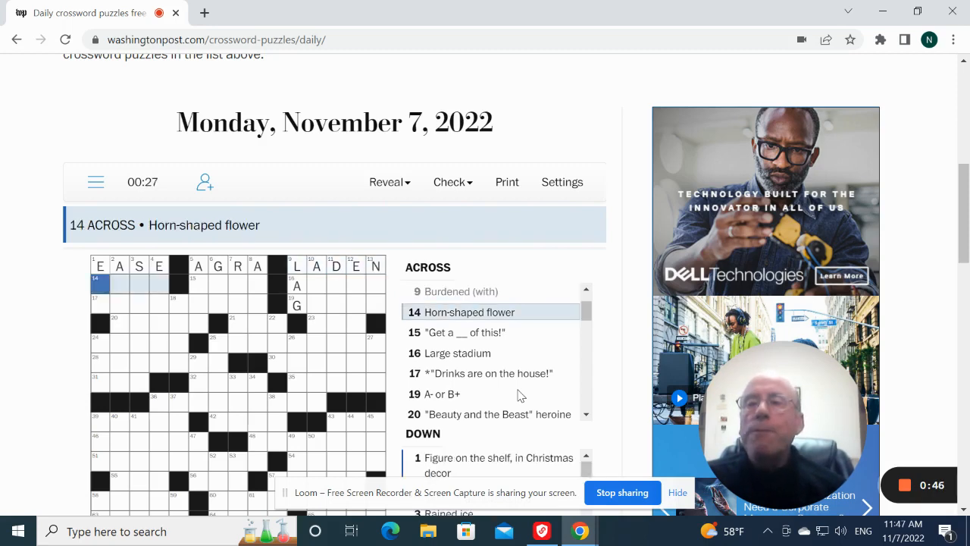
Enter ELF, AIRBASE and SLEETED down in the top-left corner.
{"action": "left_click", "coordinate": [497, 464]}
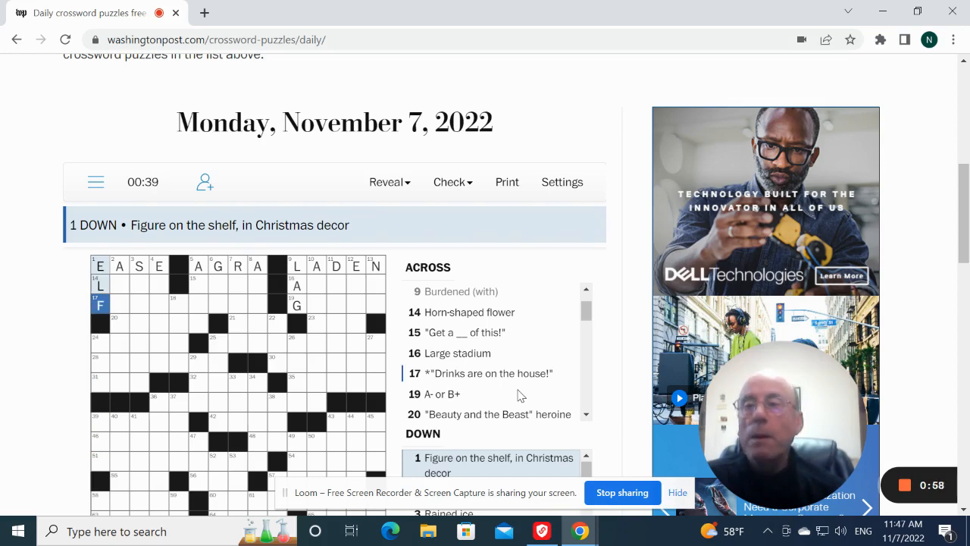
{"action": "left_click", "coordinate": [118, 285]}
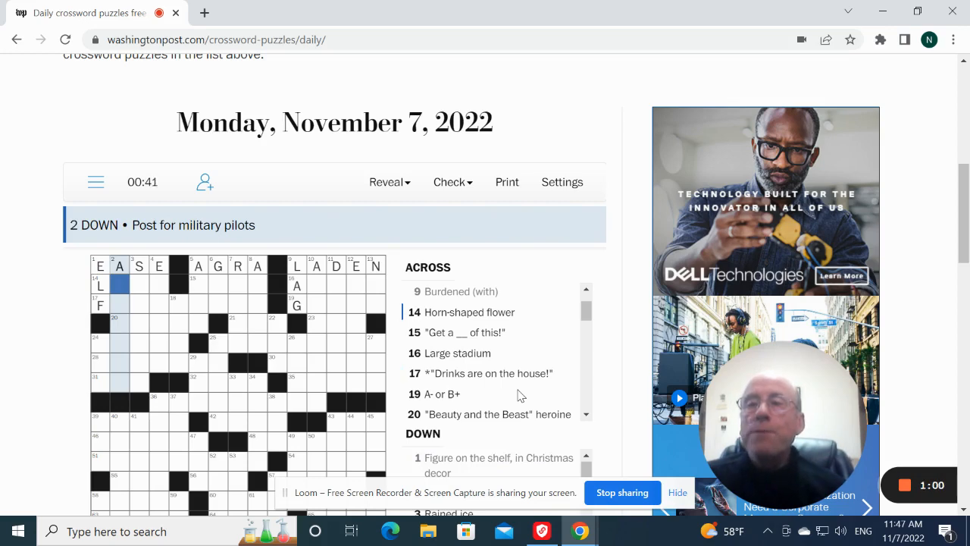
{"action": "type", "text": "IR"}
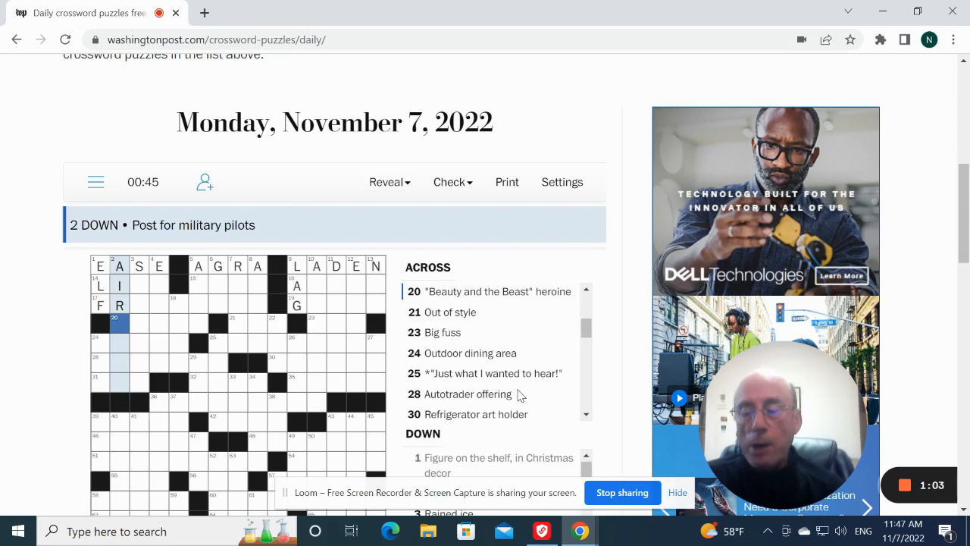
{"action": "type", "text": "AS"}
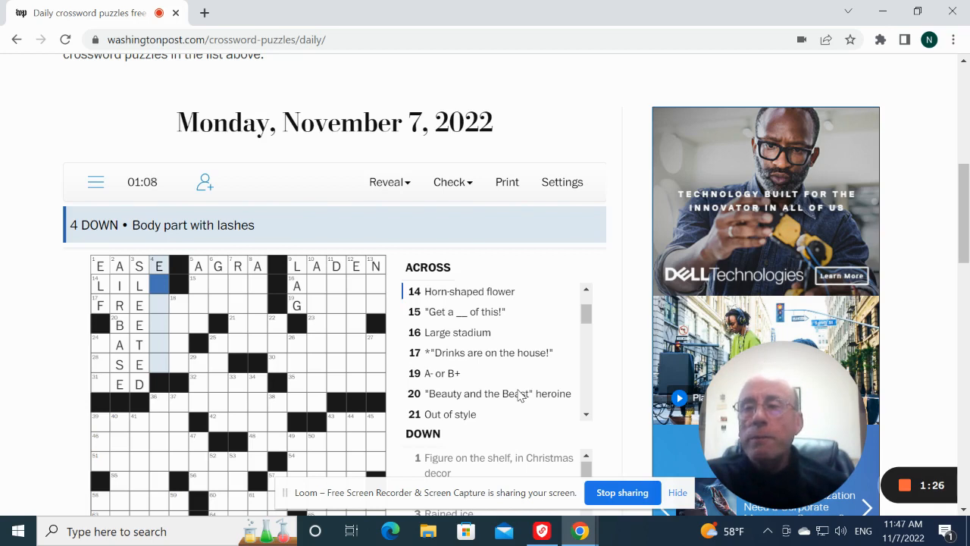
{"action": "type", "text": "E"}
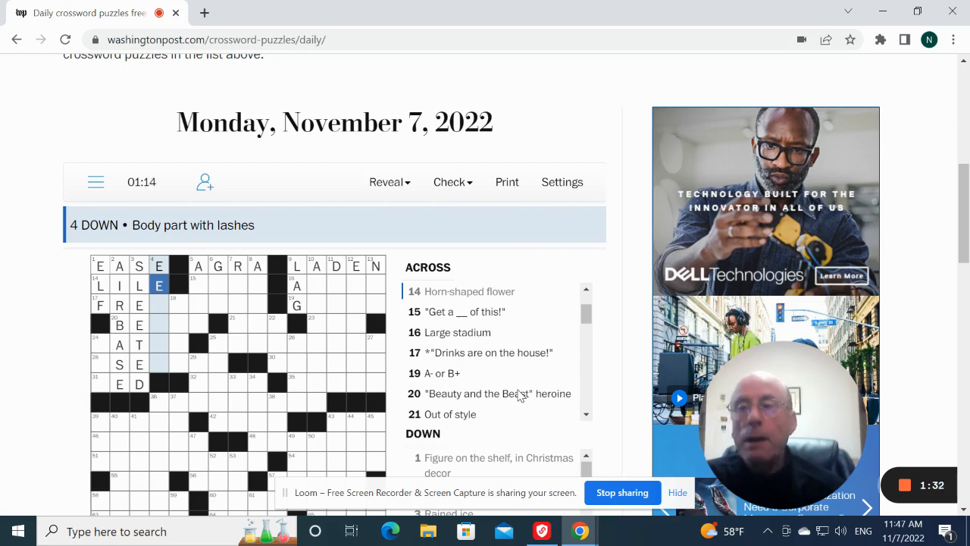
Enter EYELID down so LILY and FREE read across.
{"action": "type", "text": "YLI"}
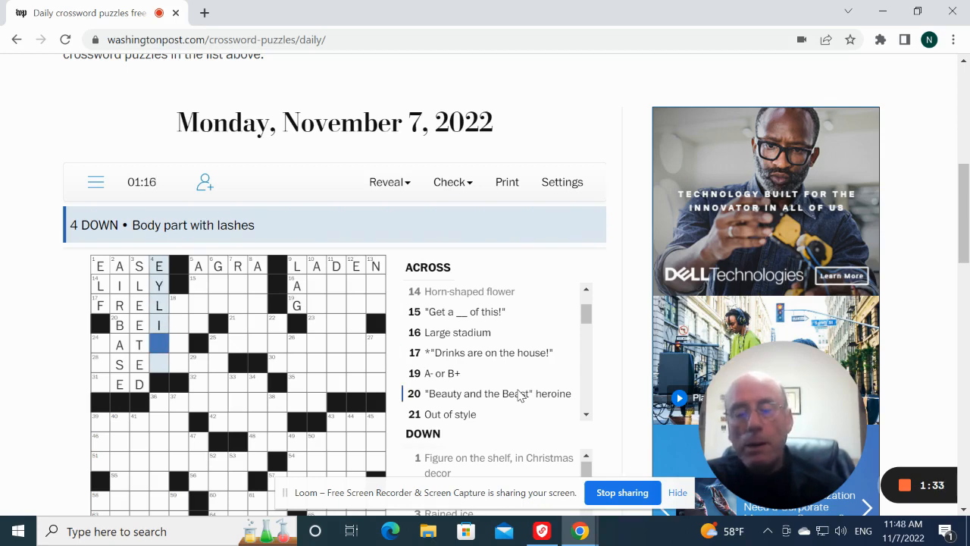
{"action": "scroll", "scroll_direction": "down", "scroll_amount": 3}
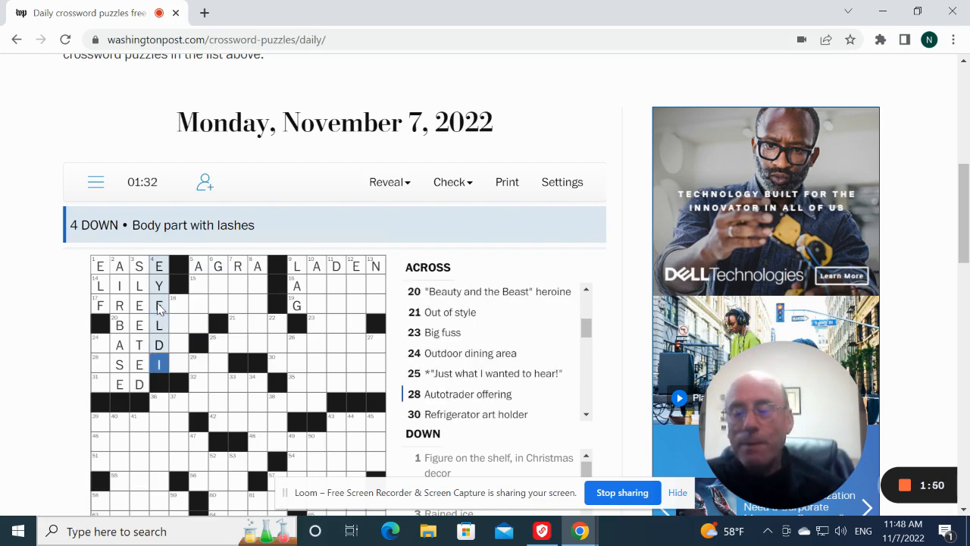
{"action": "type", "text": "D"}
{"action": "left_click", "coordinate": [157, 344]}
{"action": "type", "text": "I"}
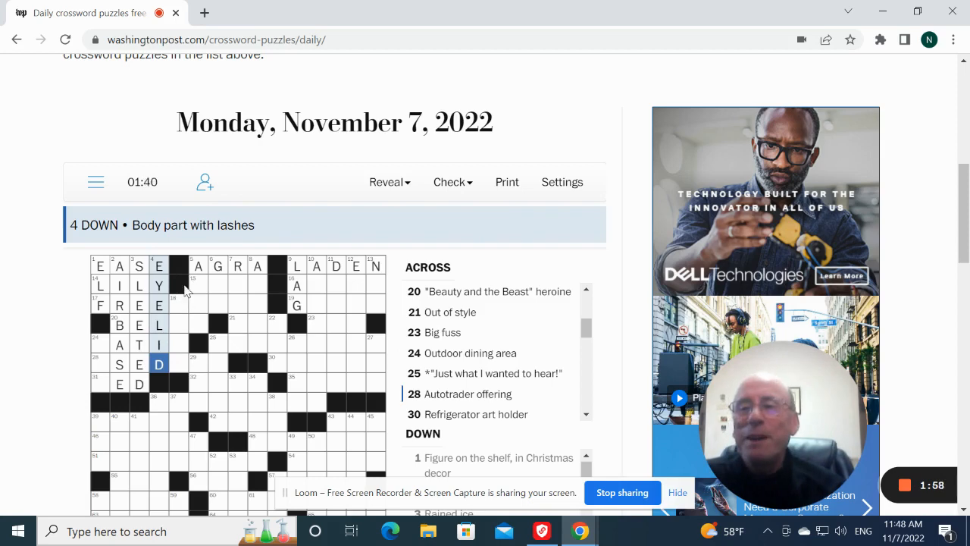
{"action": "left_click", "coordinate": [178, 305]}
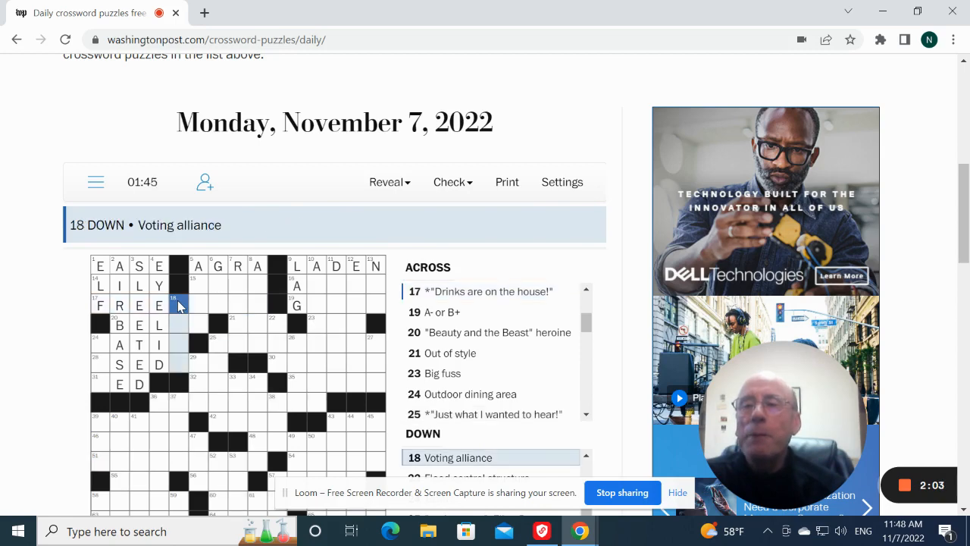
Enter BLOC, GOO, RAZOR and ADELE down, completing LOAD, BOOZE and OLD across.
{"action": "left_click", "coordinate": [179, 324]}
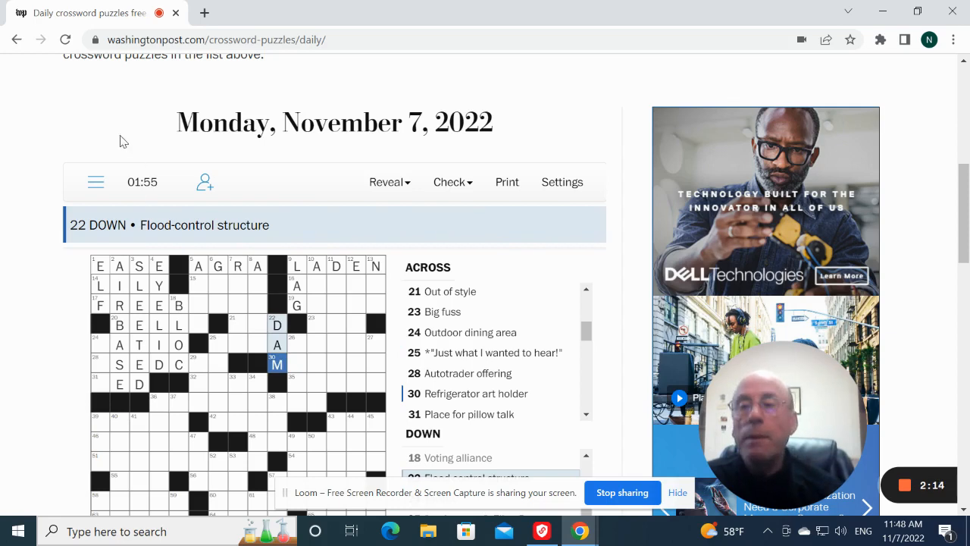
{"action": "left_click", "coordinate": [197, 266]}
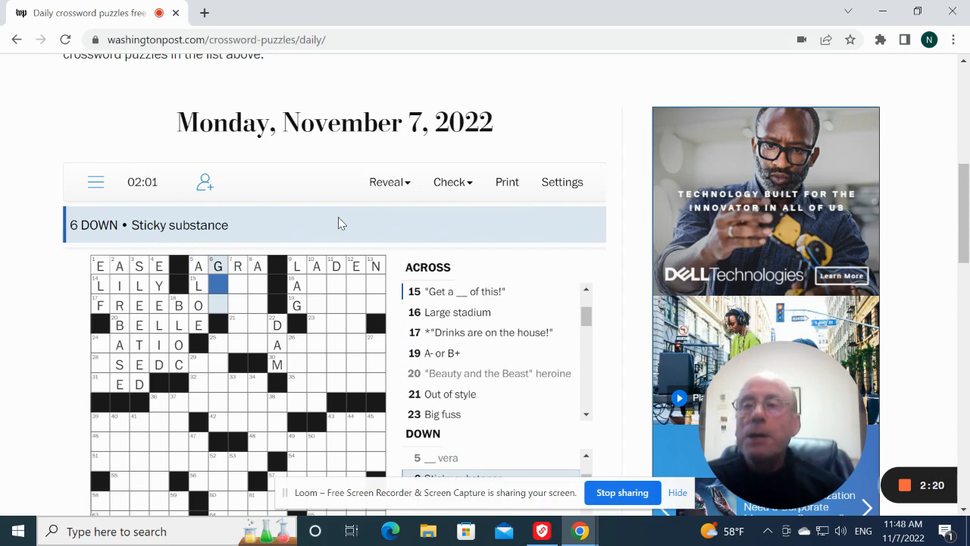
{"action": "type", "text": "OO"}
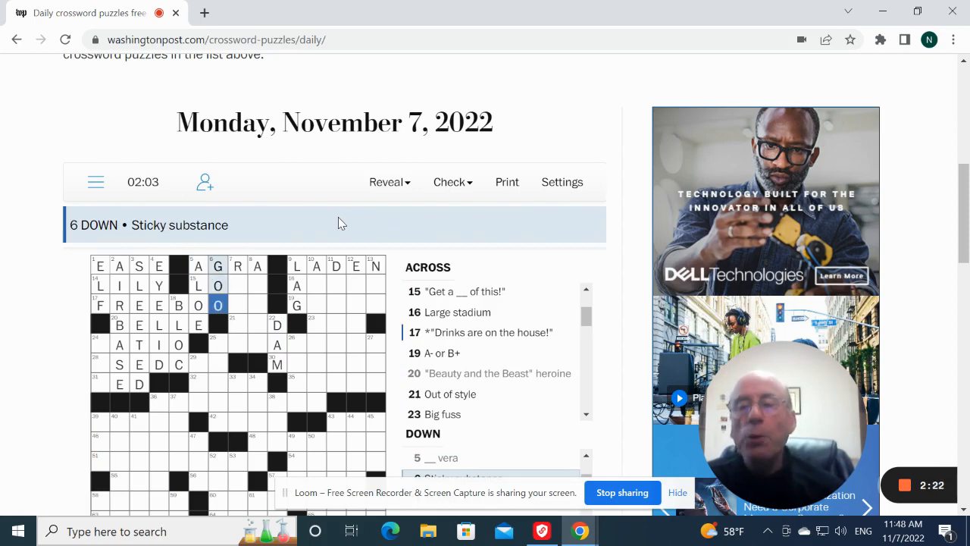
{"action": "left_click", "coordinate": [236, 285]}
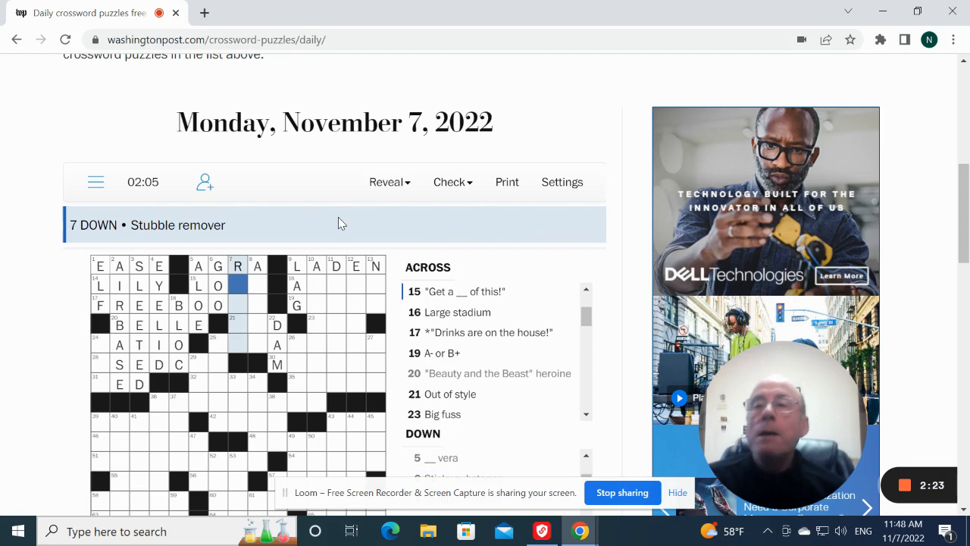
{"action": "type", "text": "OAZ"}
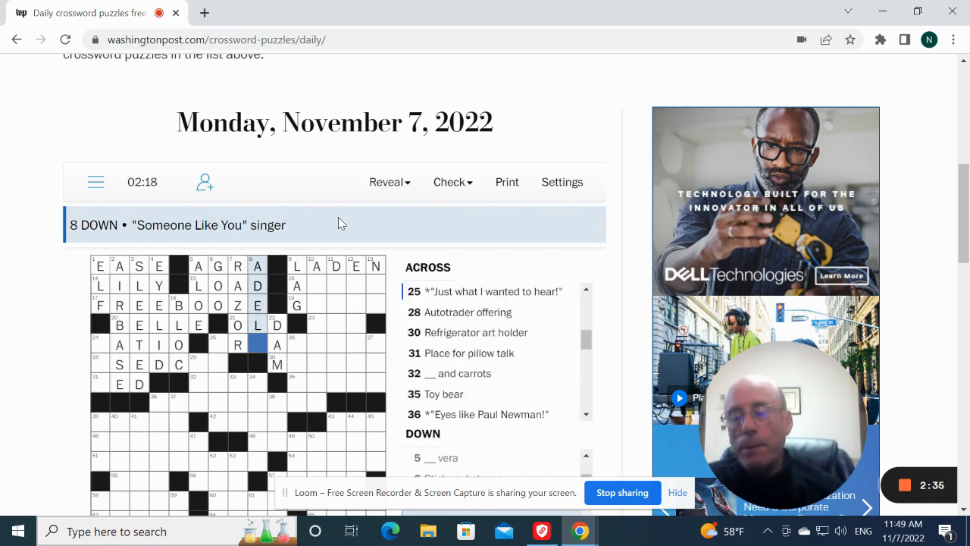
{"action": "type", "text": "E"}
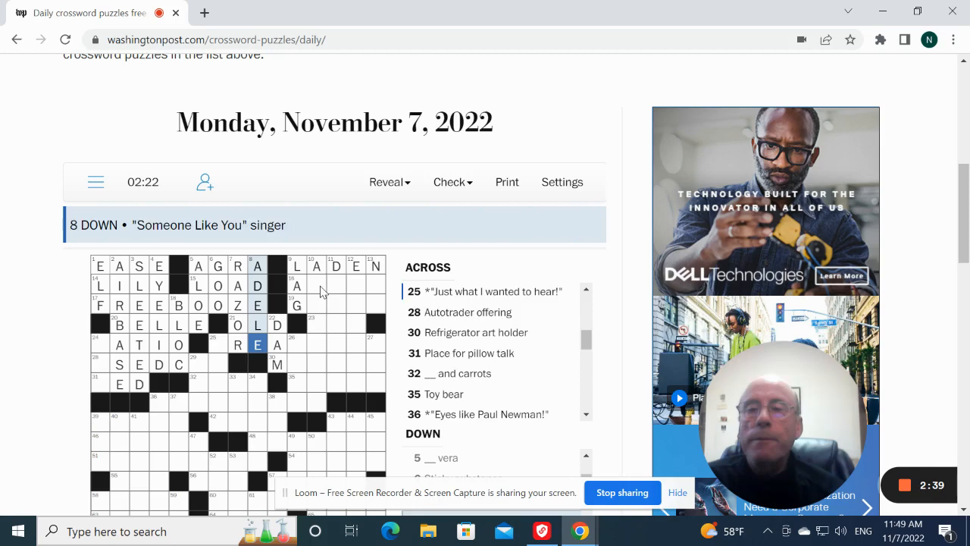
{"action": "left_click", "coordinate": [297, 285]}
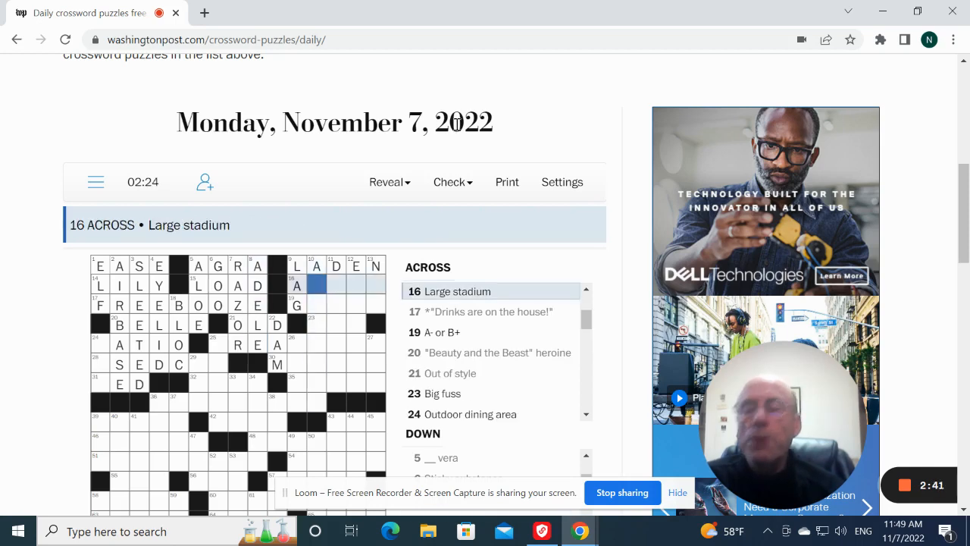
Enter ARENA, GRADE and ADO across.
{"action": "type", "text": "RENA"}
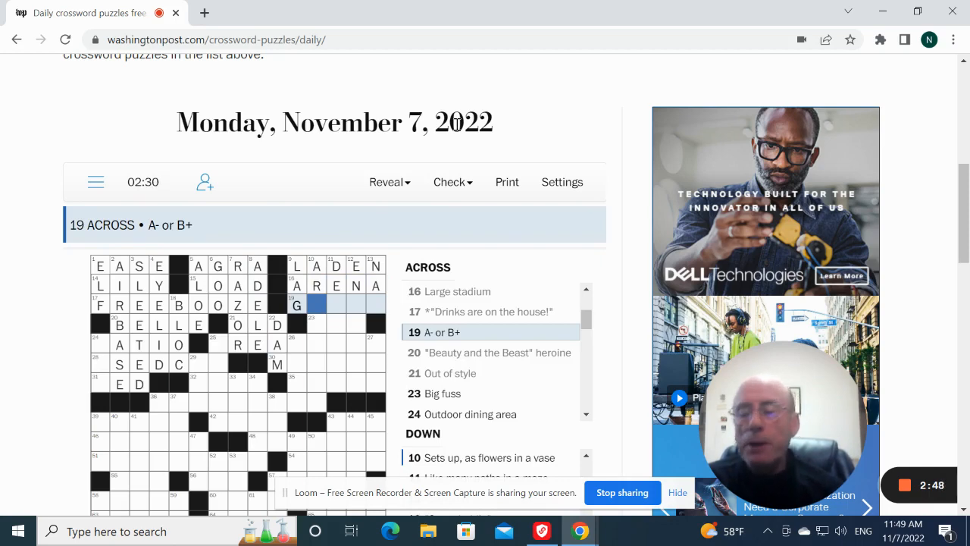
{"action": "type", "text": "RADE"}
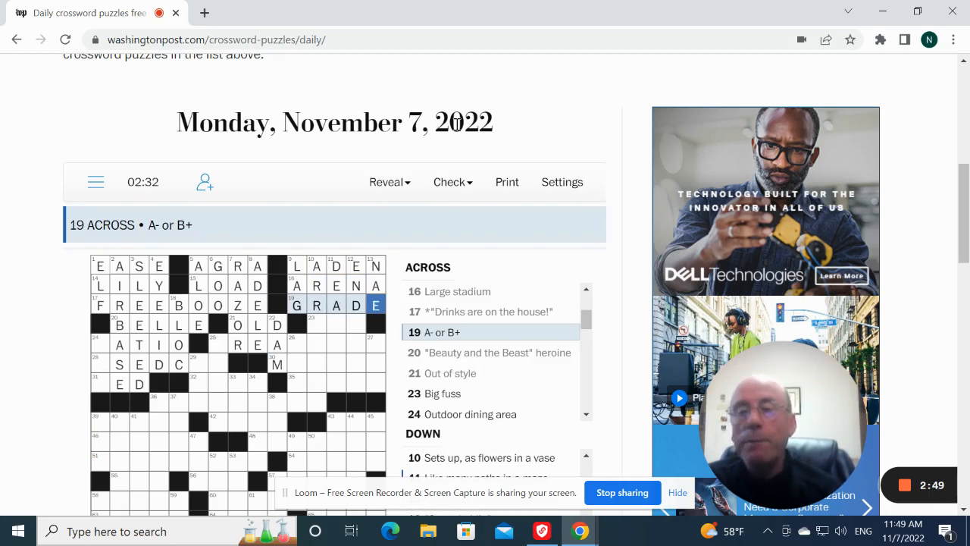
{"action": "left_click", "coordinate": [443, 393]}
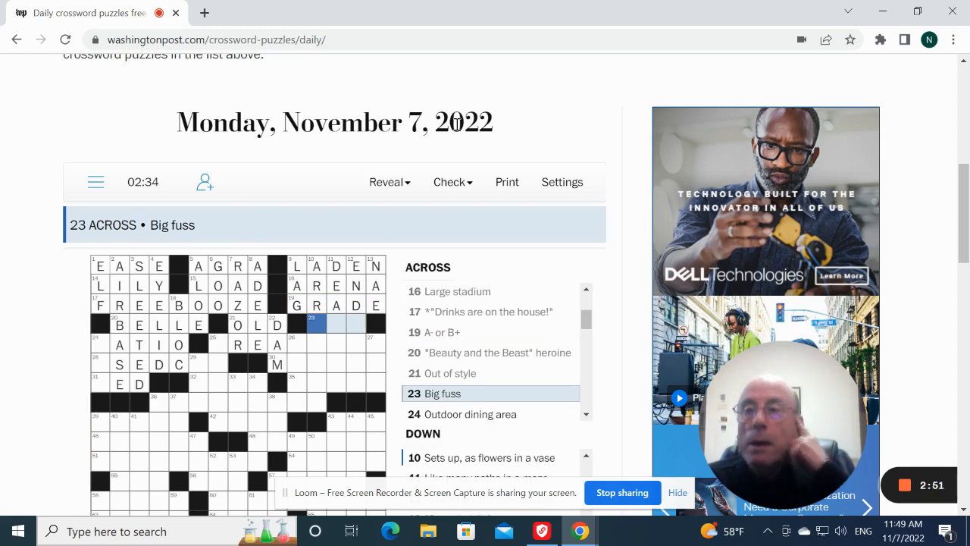
{"action": "type", "text": "DO"}
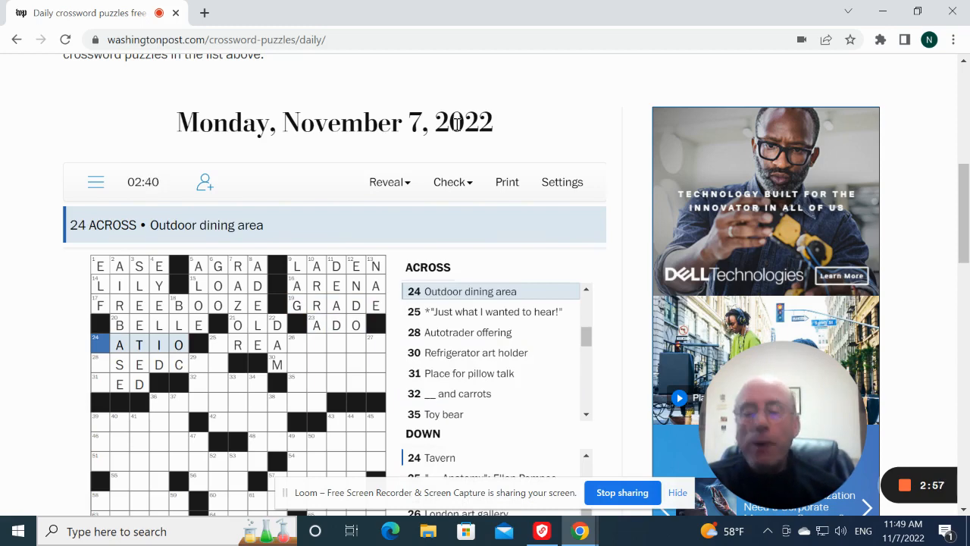
Enter GREATNEWS, USEDCAR, MAGNET and BED across.
{"action": "left_click", "coordinate": [491, 312]}
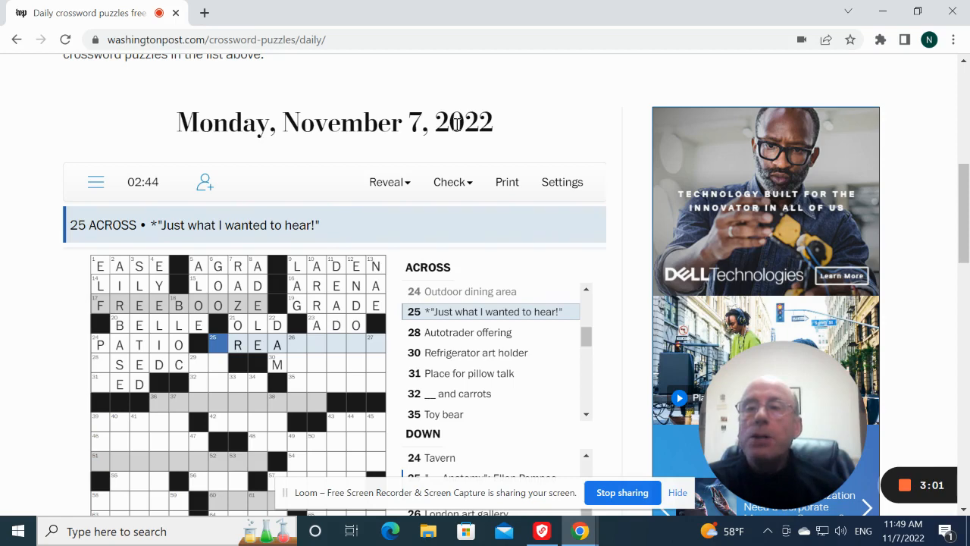
{"action": "type", "text": "G"}
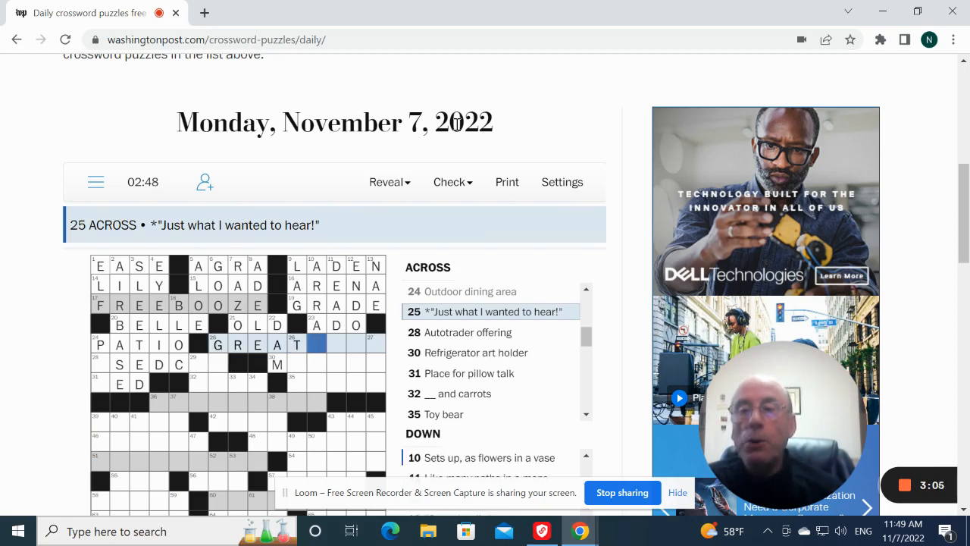
{"action": "type", "text": "NEWS"}
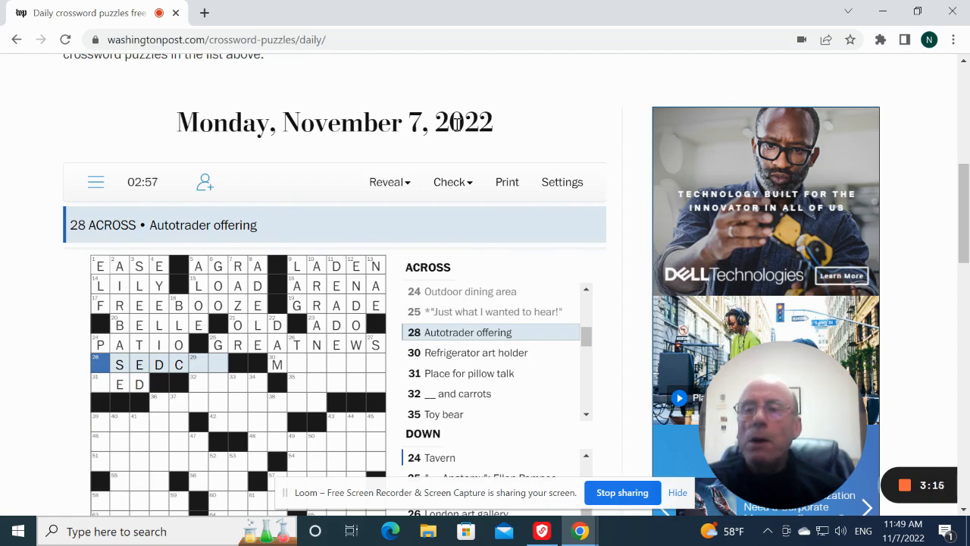
{"action": "type", "text": "U"}
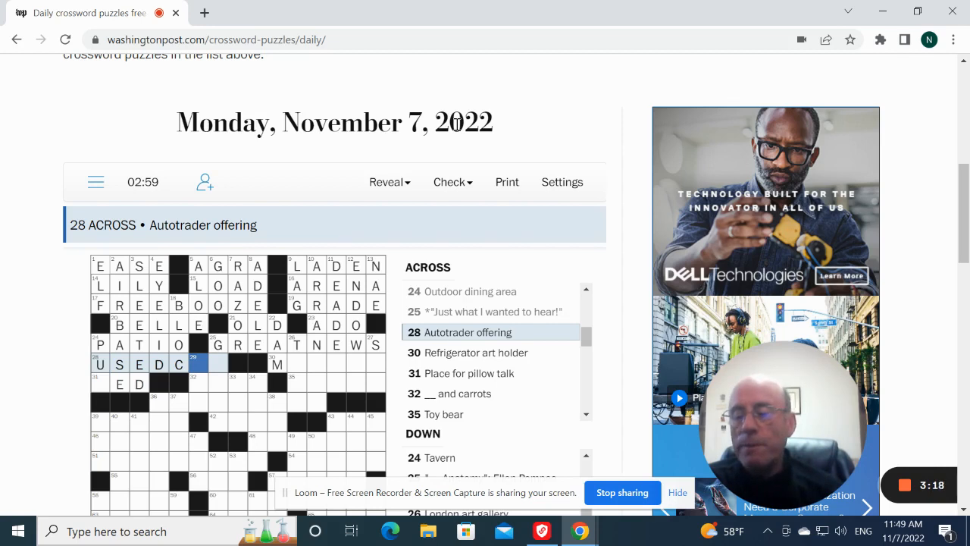
{"action": "type", "text": "R"}
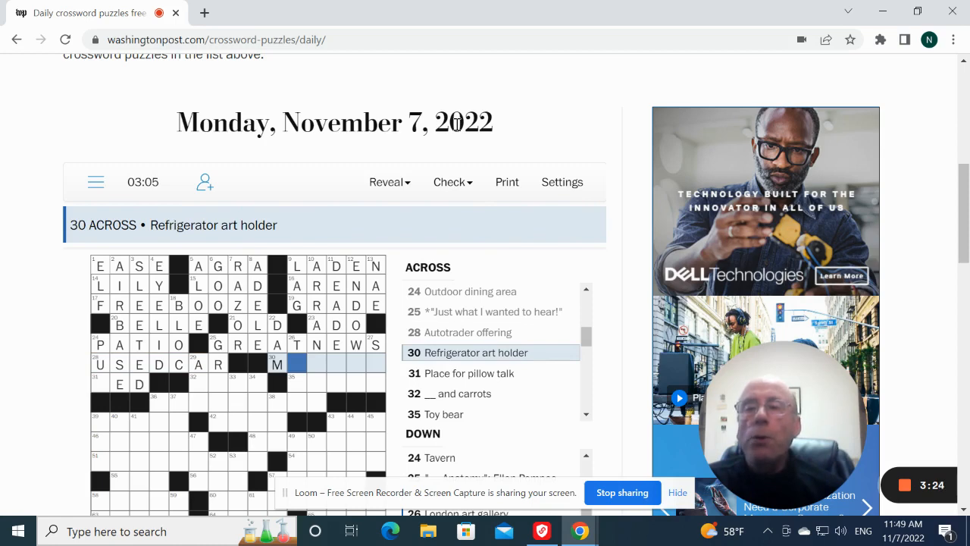
{"action": "type", "text": "AGNE"}
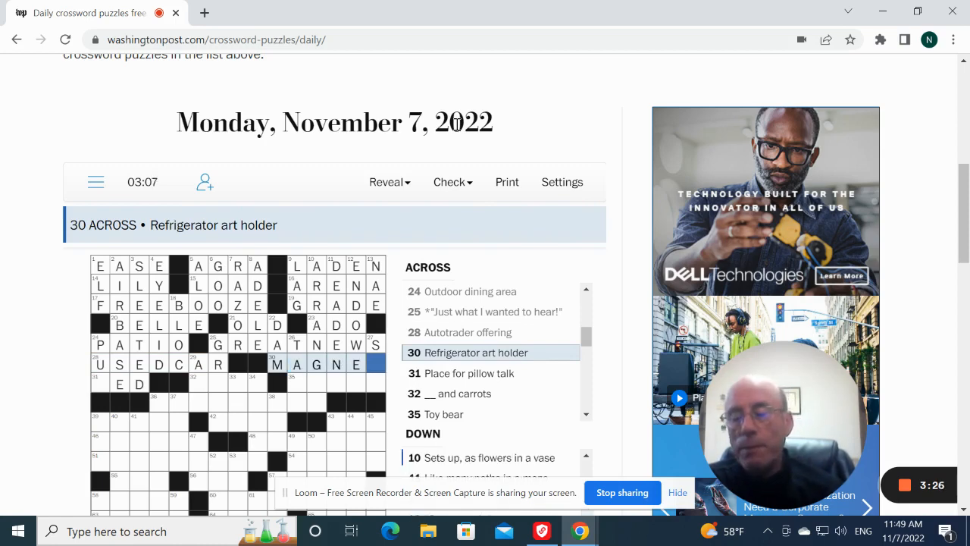
{"action": "left_click", "coordinate": [460, 373]}
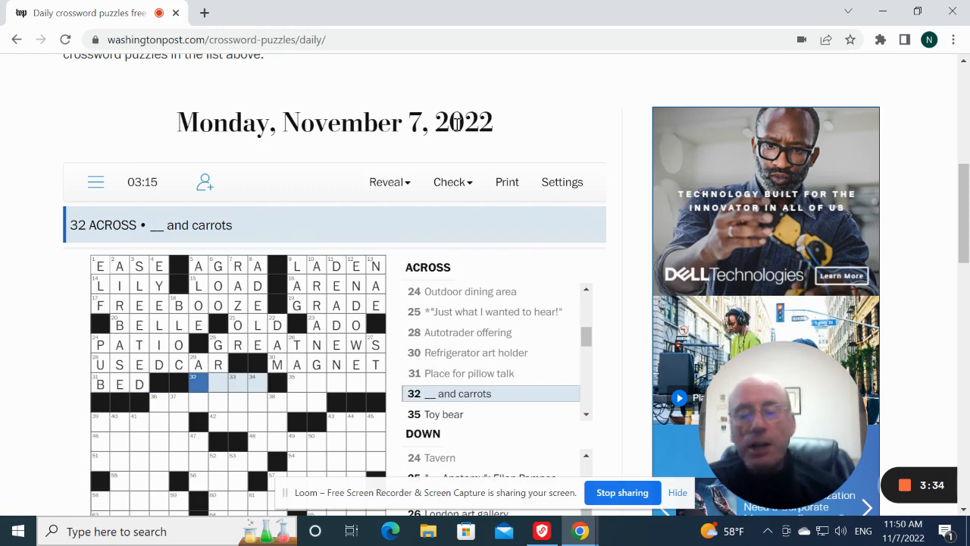
Enter PEAS, TEDDY and BABYBLUES across the middle rows.
{"action": "type", "text": "PEAS"}
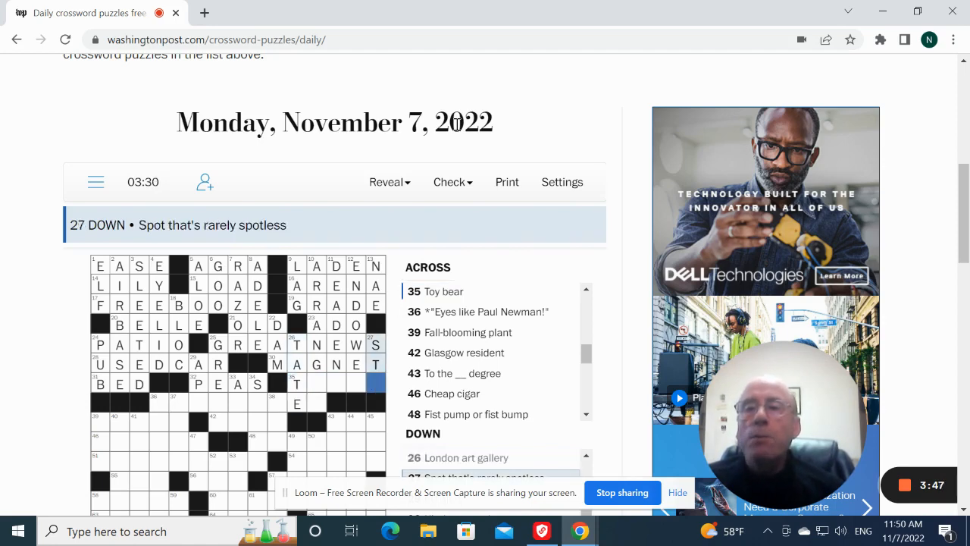
{"action": "type", "text": "Y"}
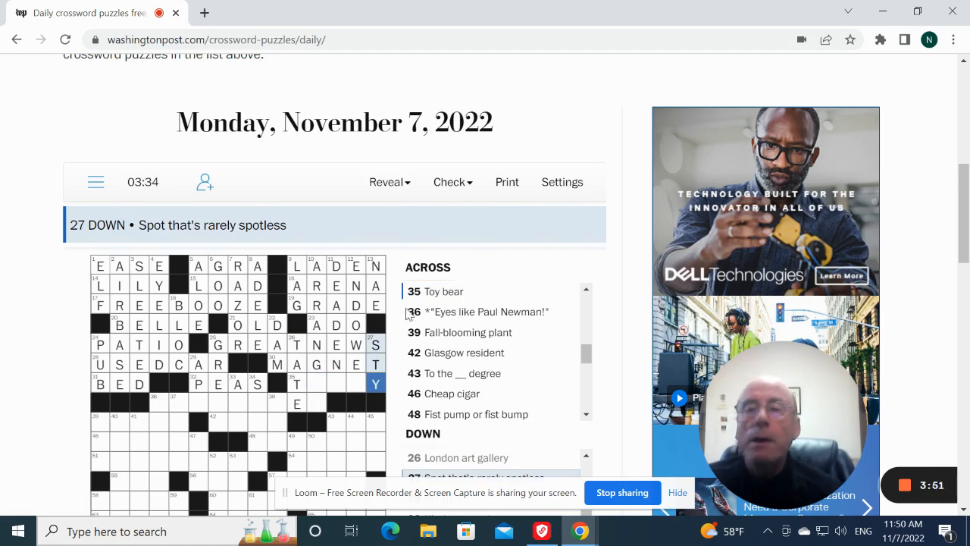
{"action": "left_click", "coordinate": [315, 382]}
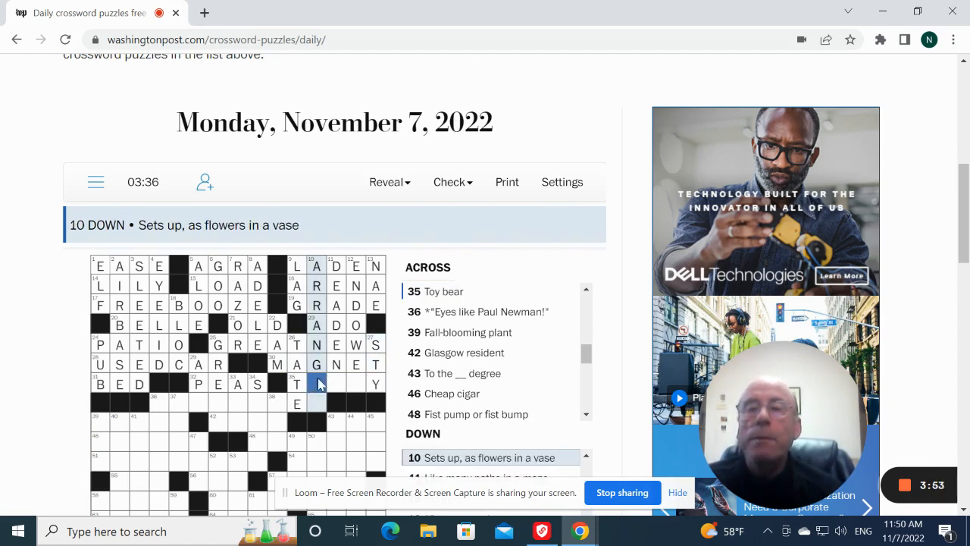
{"action": "left_click", "coordinate": [316, 382]}
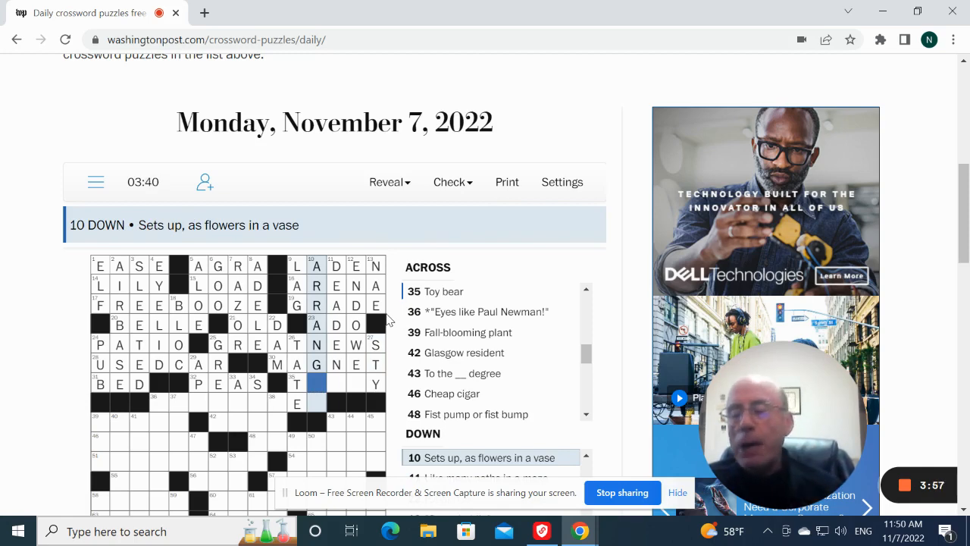
{"action": "type", "text": "S"}
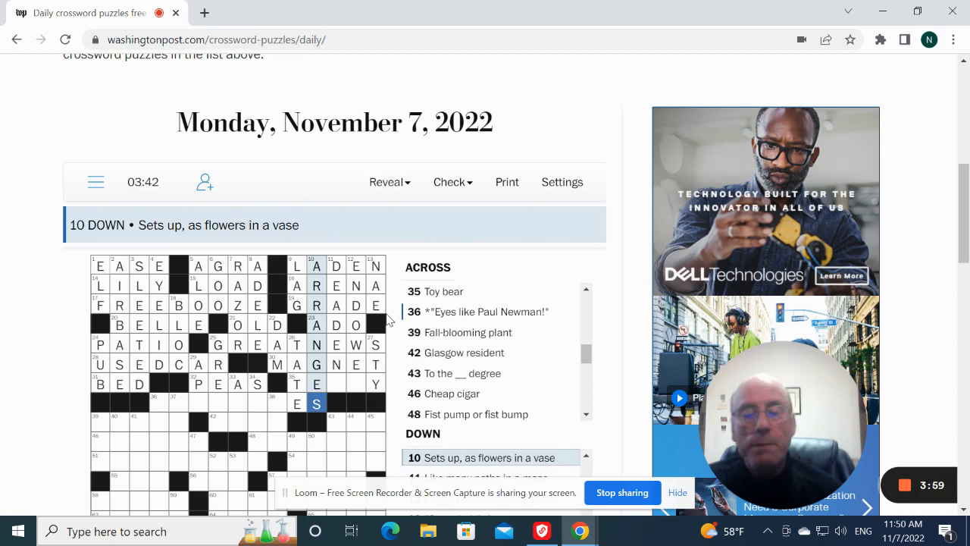
{"action": "left_click", "coordinate": [337, 382]}
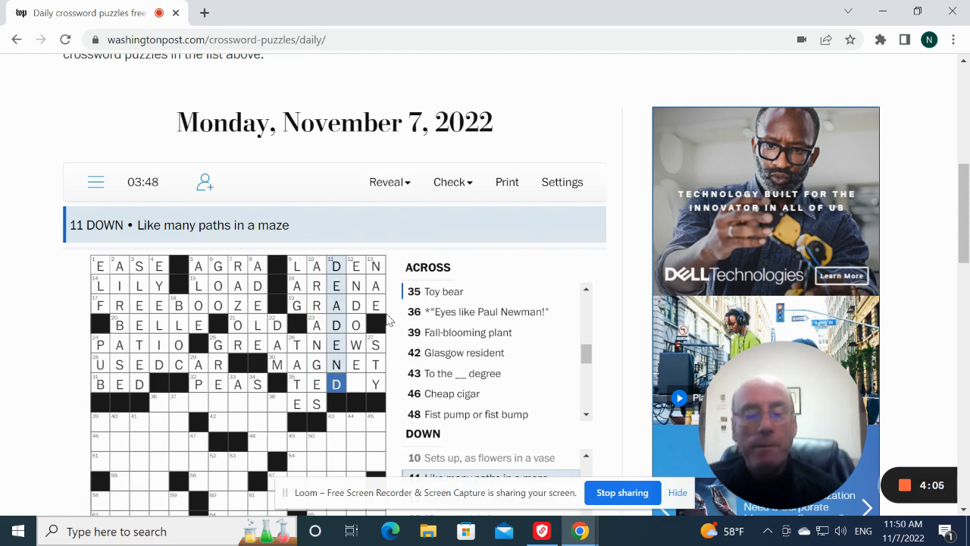
{"action": "left_click", "coordinate": [336, 382]}
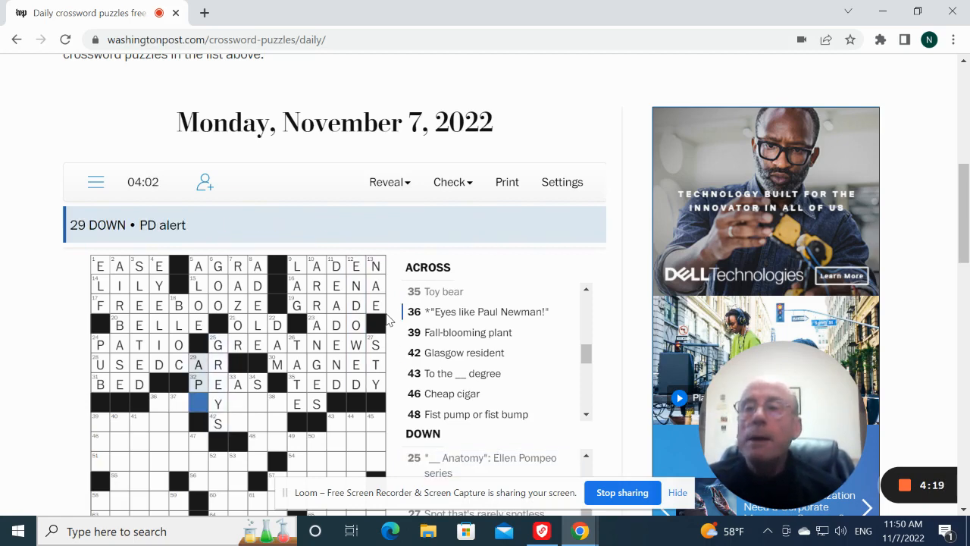
{"action": "type", "text": "B"}
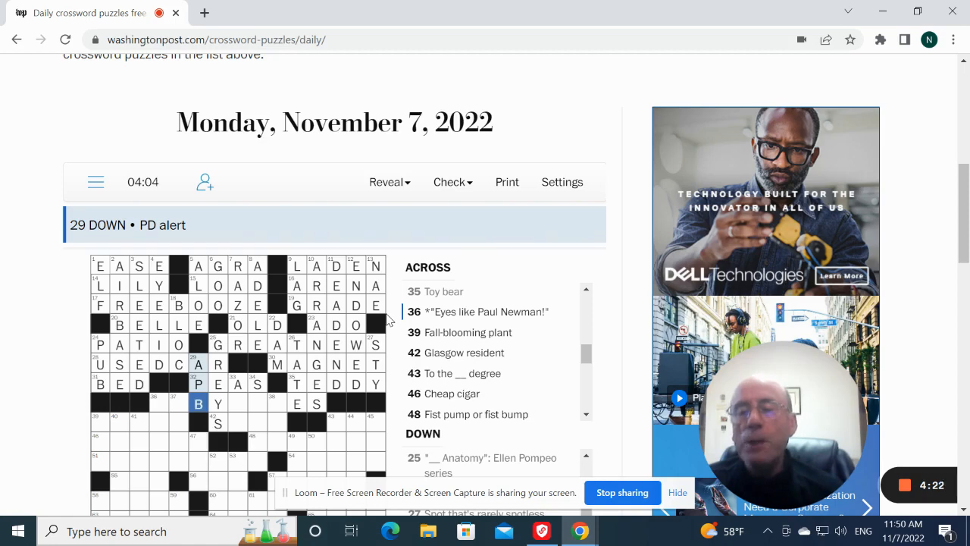
Enter SCOT, ASTER and NTH across, starting STARTUP down.
{"action": "left_click", "coordinate": [236, 403]}
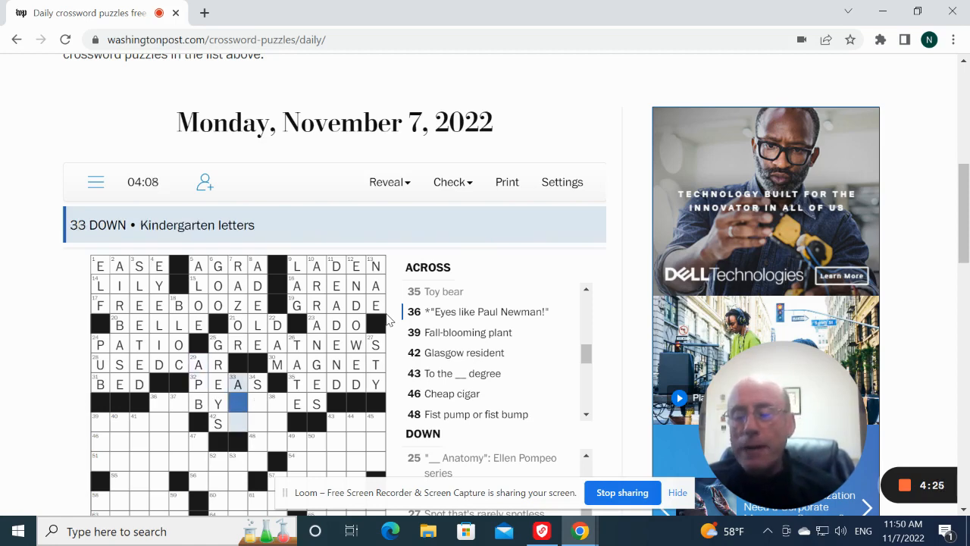
{"action": "type", "text": "C"}
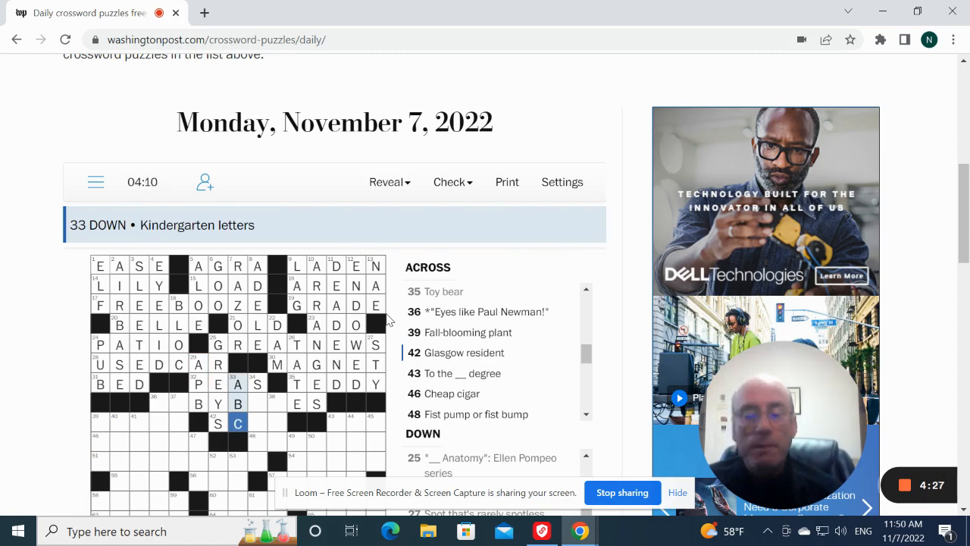
{"action": "left_click", "coordinate": [257, 404]}
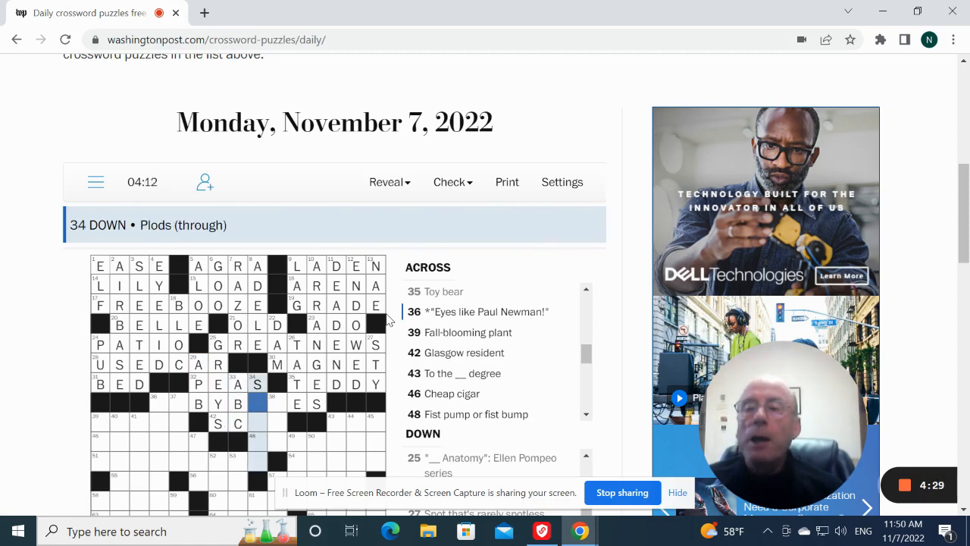
{"action": "type", "text": "OGS"}
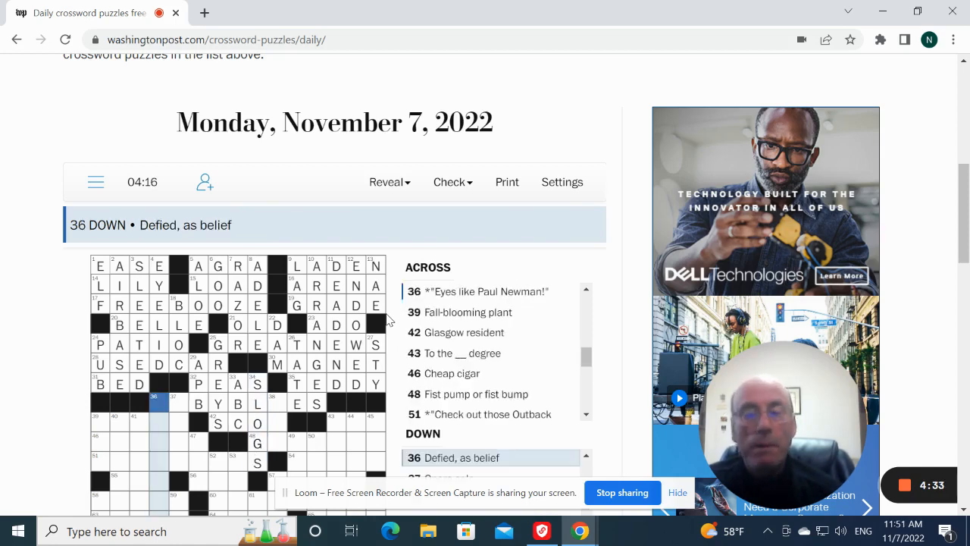
{"action": "mouse_move", "coordinate": [276, 234]}
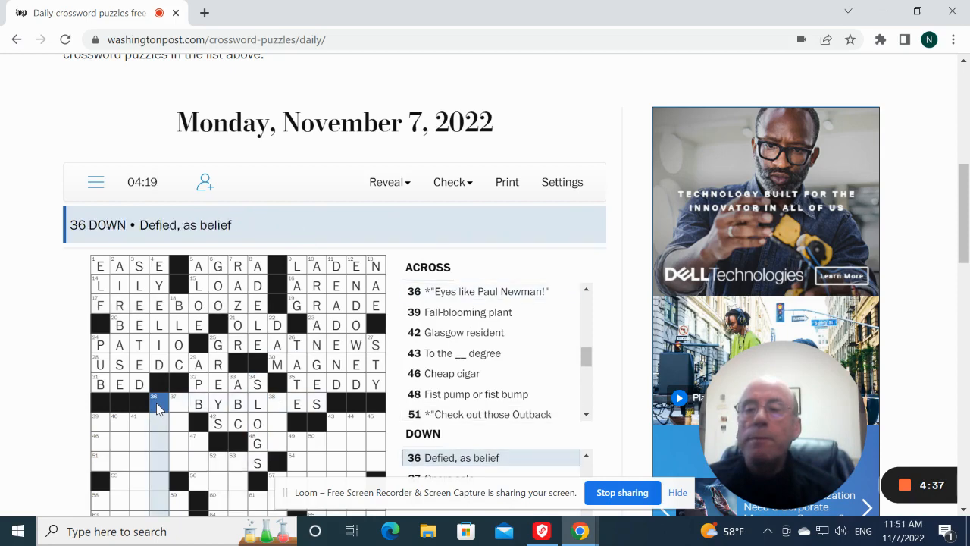
{"action": "left_click", "coordinate": [157, 403]}
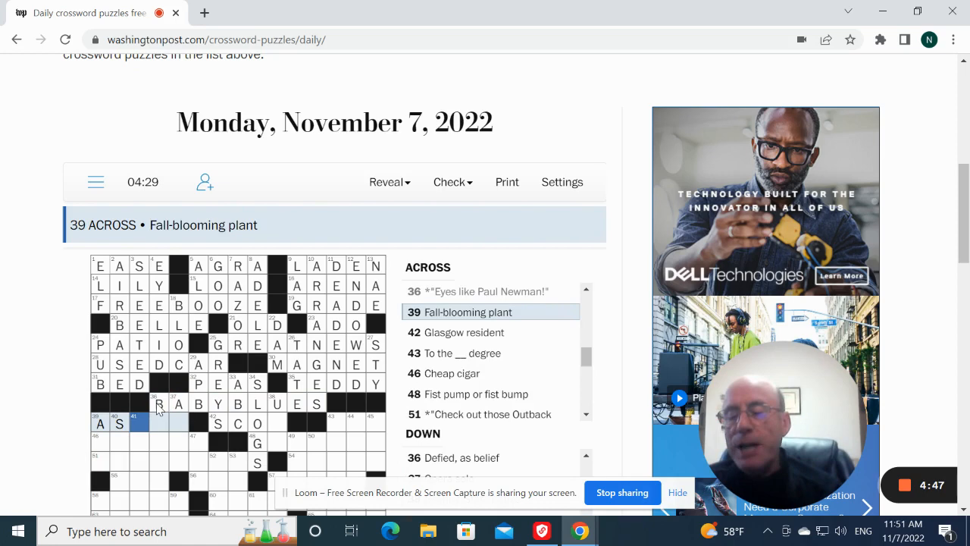
{"action": "type", "text": "TER"}
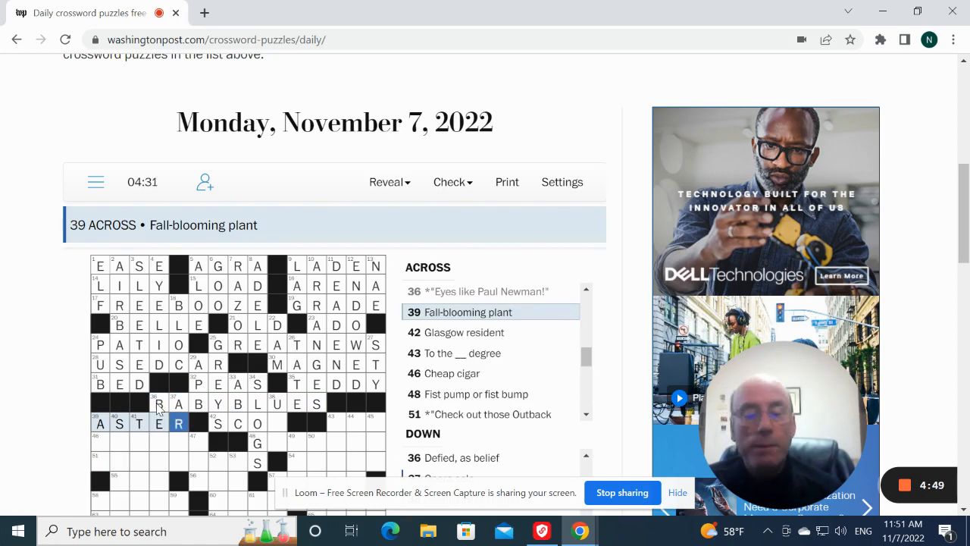
{"action": "left_click", "coordinate": [458, 332]}
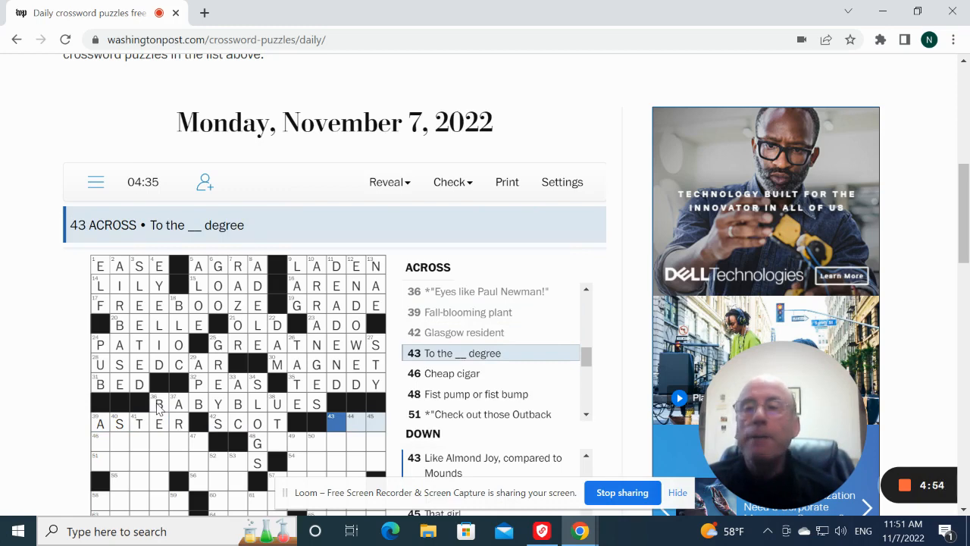
{"action": "type", "text": "N"}
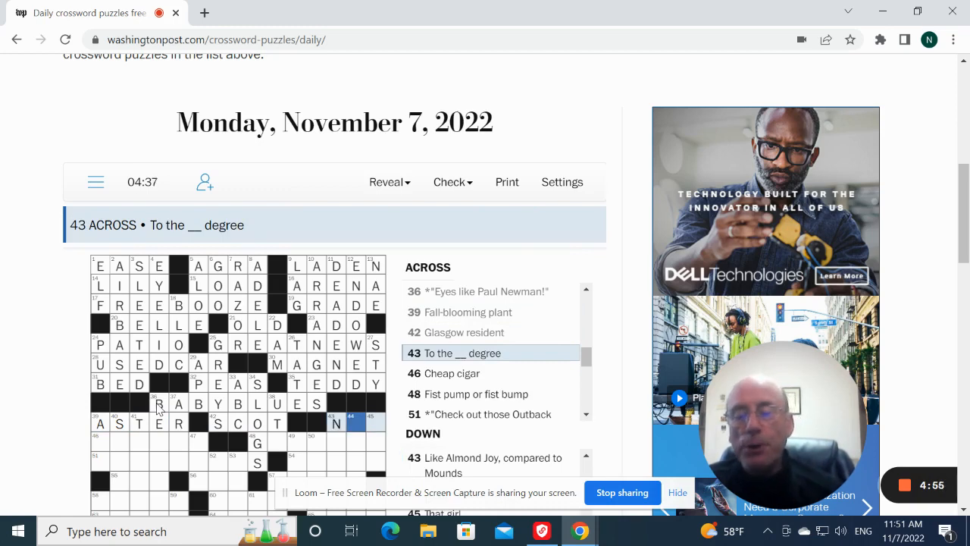
{"action": "left_click", "coordinate": [452, 373]}
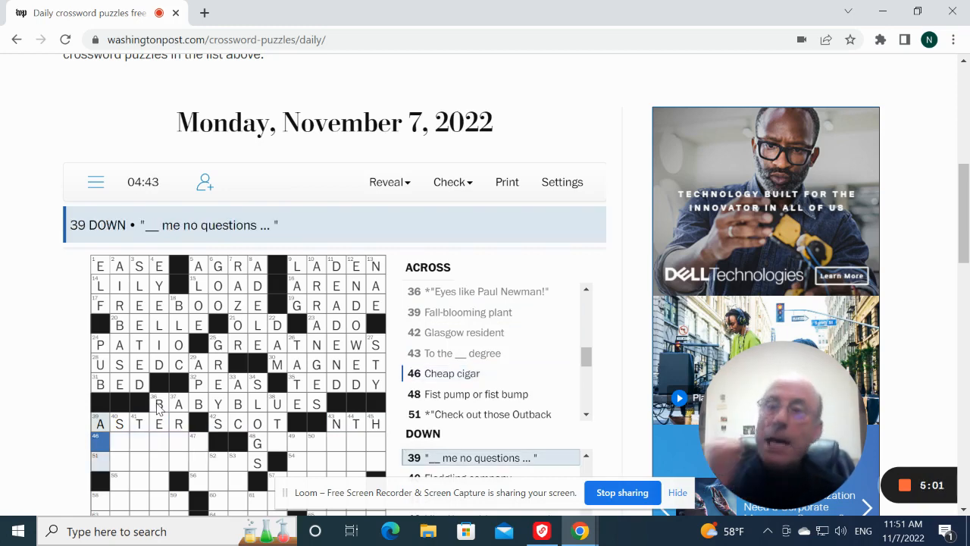
{"action": "scroll", "scroll_direction": "down", "scroll_amount": 3}
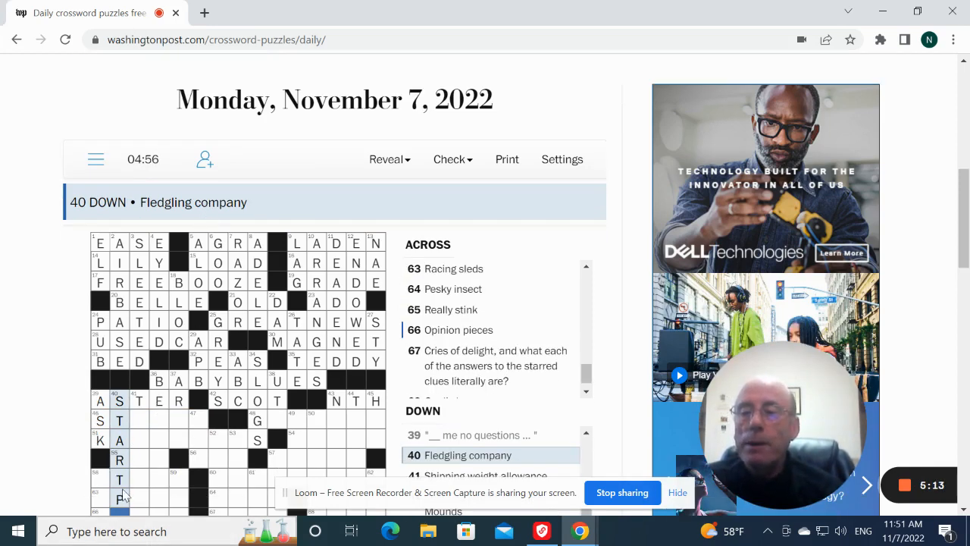
Fill the 40 Down and 41 Down squares in the lower-middle grid.
{"action": "scroll", "scroll_direction": "down", "scroll_amount": 3}
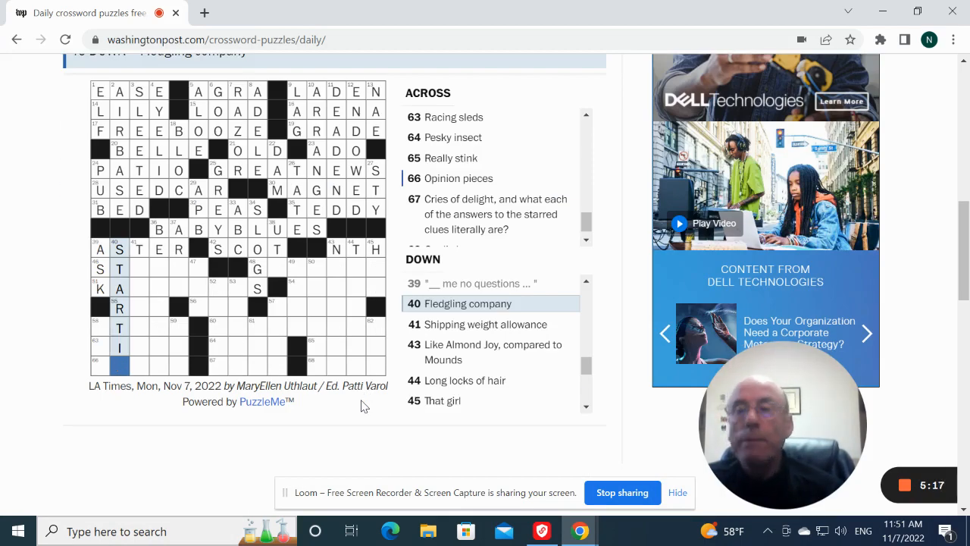
{"action": "left_click", "coordinate": [119, 347]}
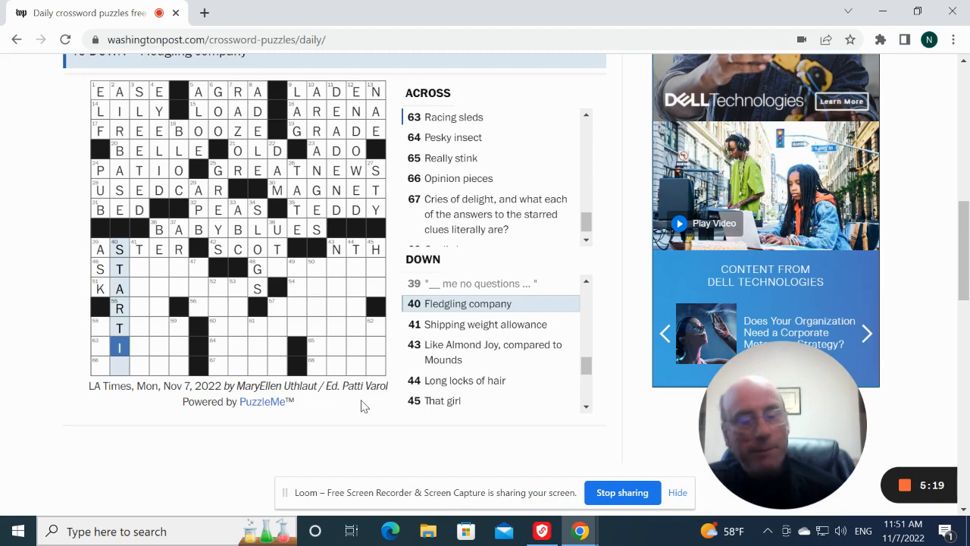
{"action": "type", "text": "UP"}
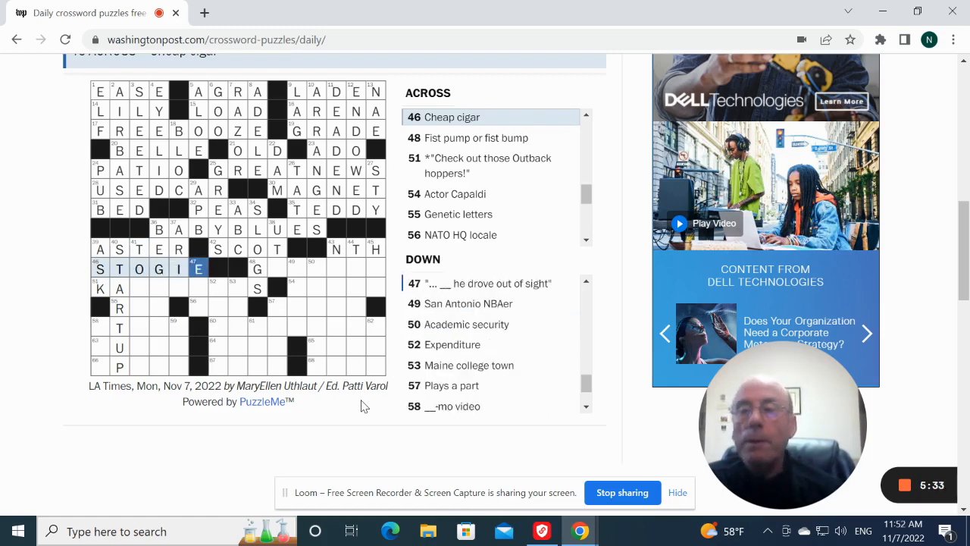
{"action": "left_click", "coordinate": [476, 137]}
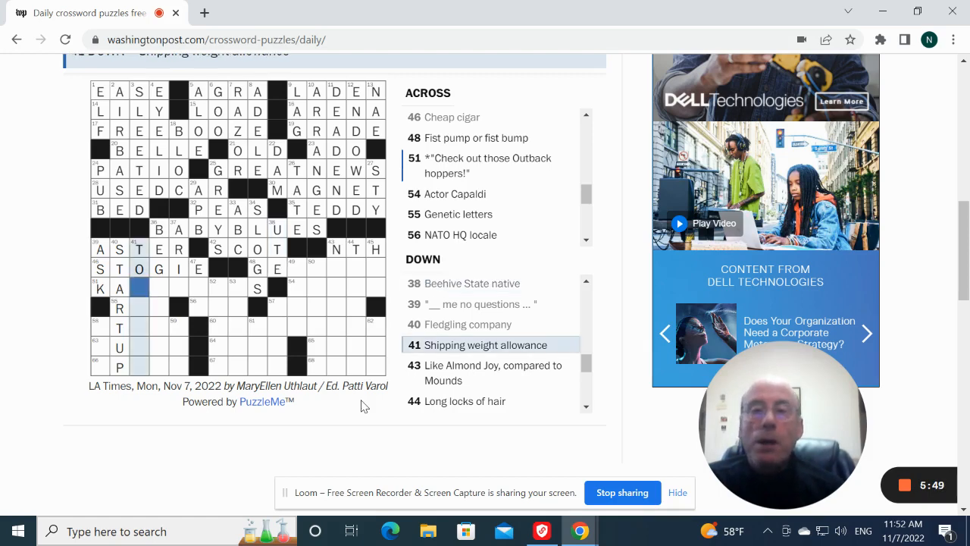
{"action": "mouse_move", "coordinate": [244, 501]}
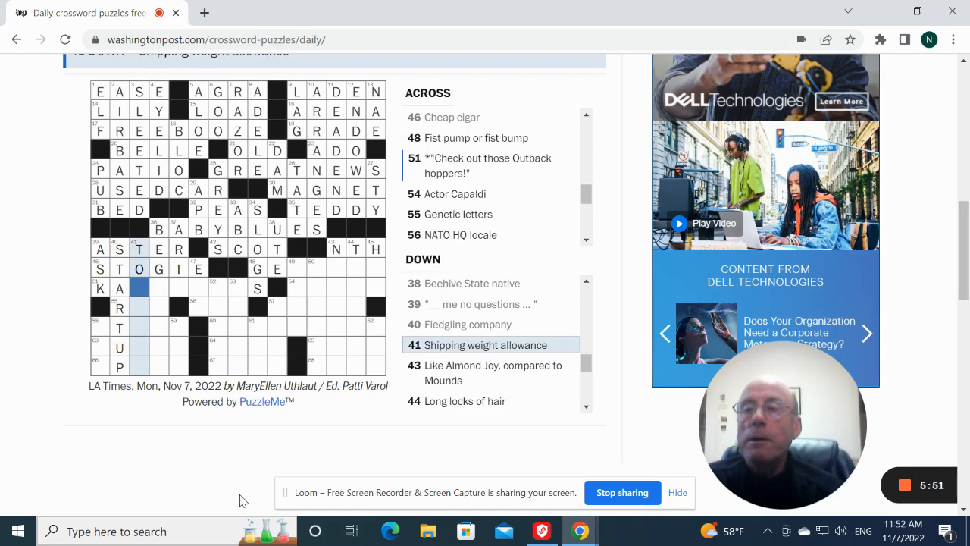
Fill 36 Down, SPUR for San Antonio NBAer and the Expenditure down answer.
{"action": "left_click", "coordinate": [159, 288]}
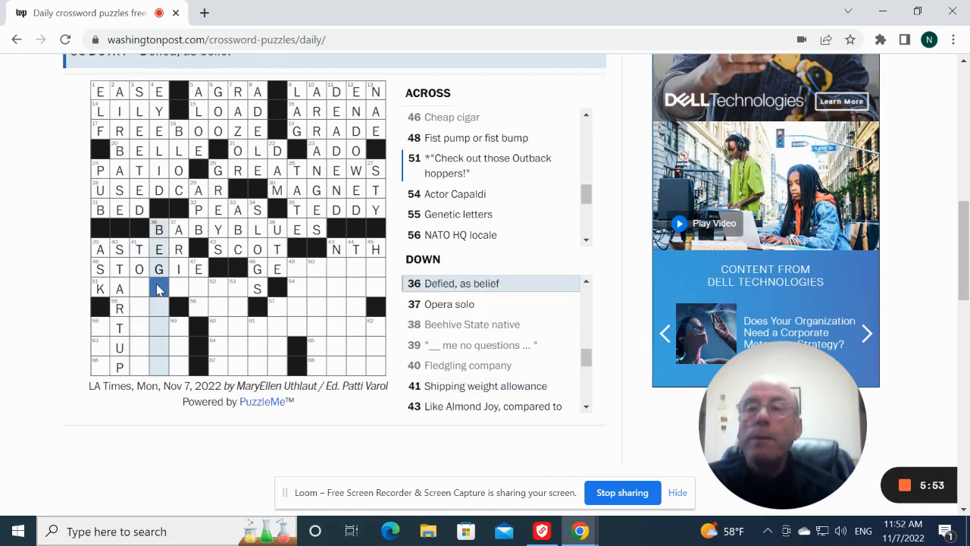
{"action": "mouse_move", "coordinate": [230, 365]}
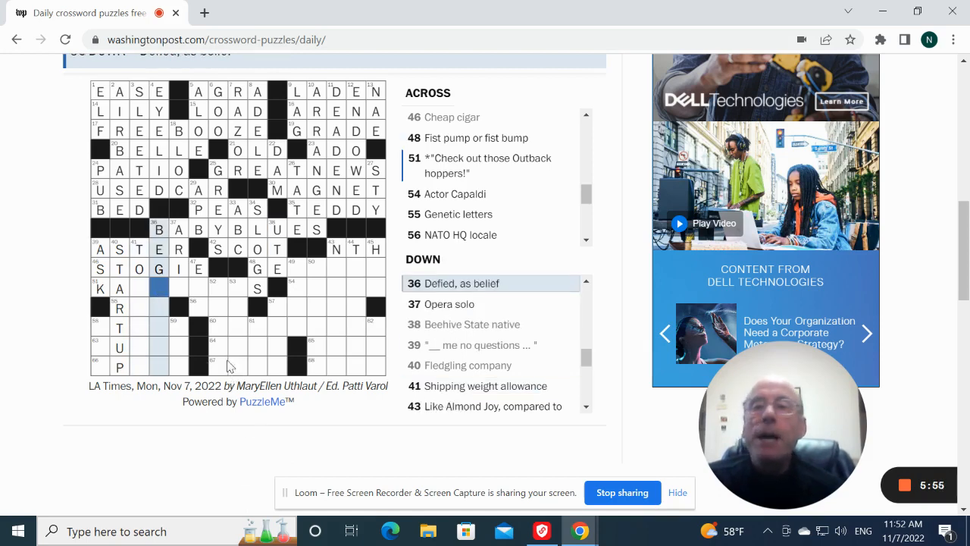
{"action": "mouse_move", "coordinate": [239, 330]}
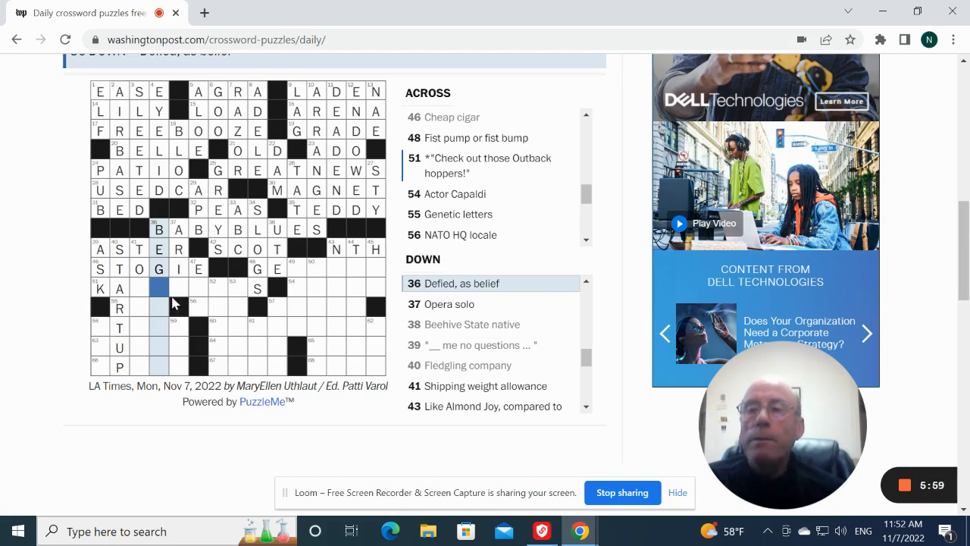
{"action": "left_click", "coordinate": [160, 288]}
{"action": "type", "text": "A"}
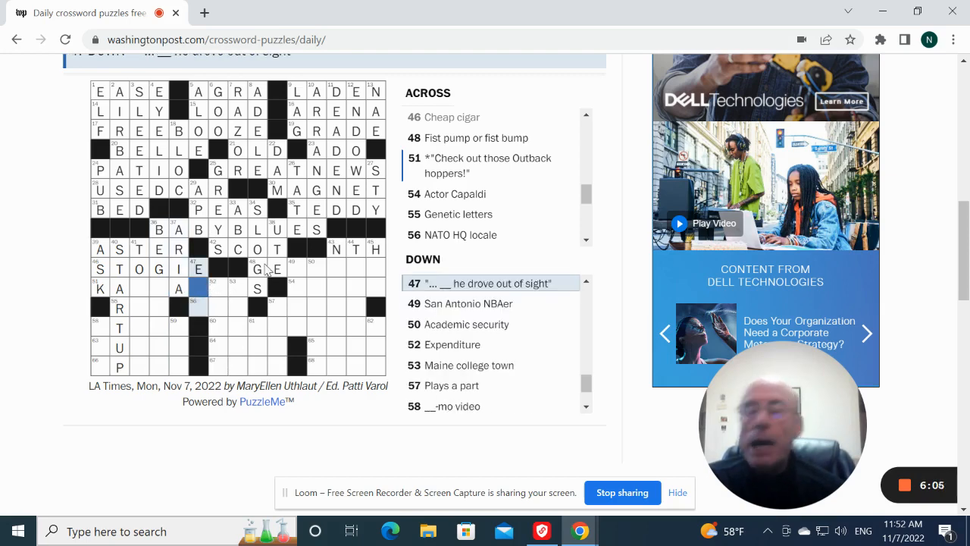
{"action": "left_click", "coordinate": [197, 308]}
{"action": "type", "text": "SPUR"}
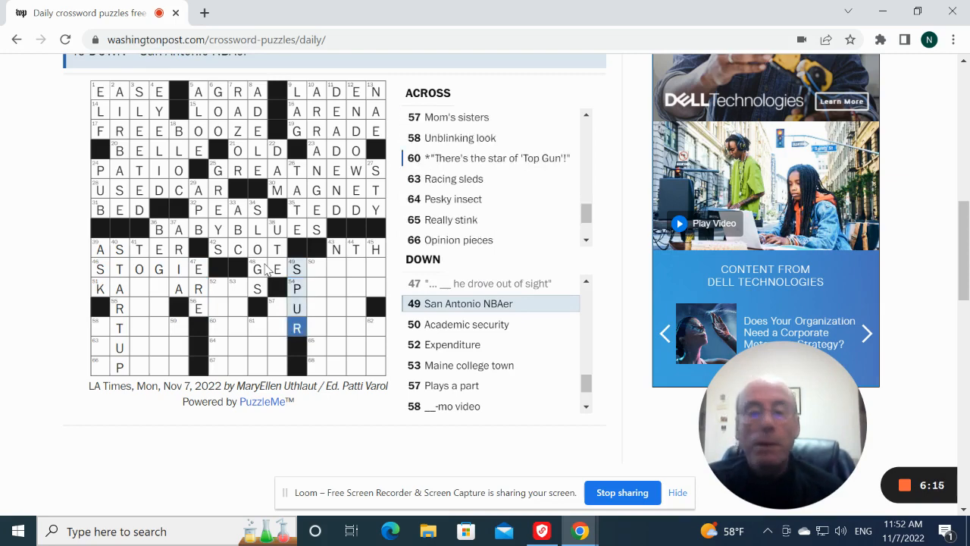
{"action": "left_click", "coordinate": [467, 324]}
{"action": "type", "text": "TENURE"}
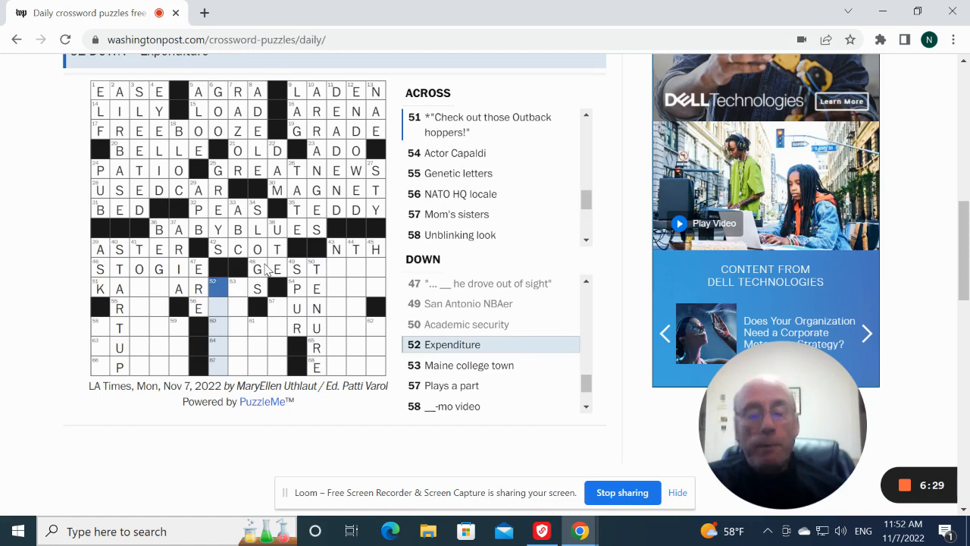
{"action": "mouse_move", "coordinate": [215, 294]}
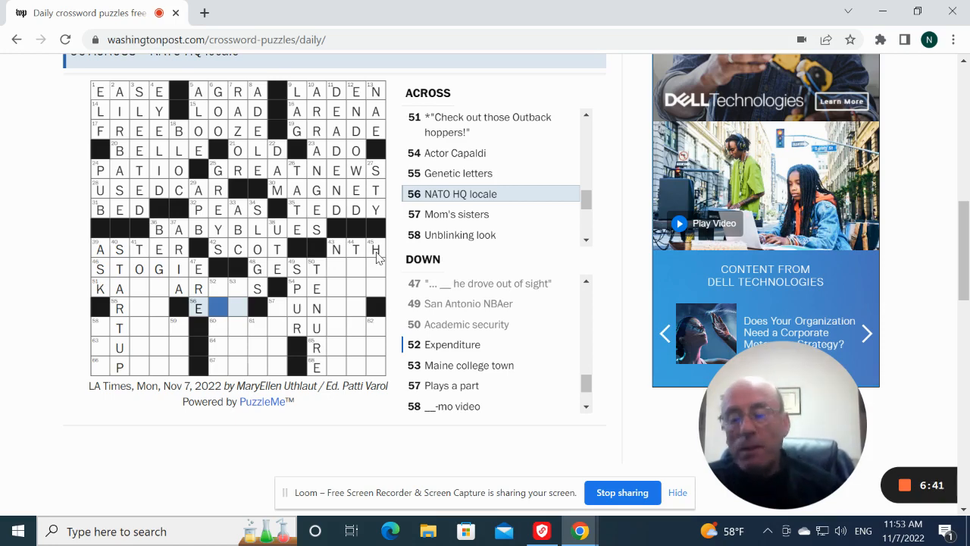
Enter ORONO for the Maine college town down answer near KANGAROOS.
{"action": "type", "text": "RONO"}
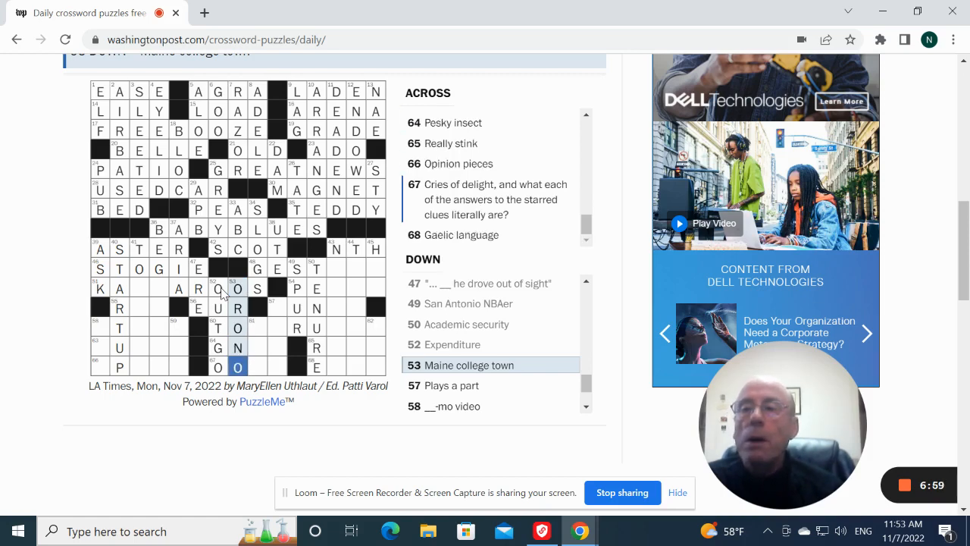
{"action": "mouse_move", "coordinate": [133, 291]}
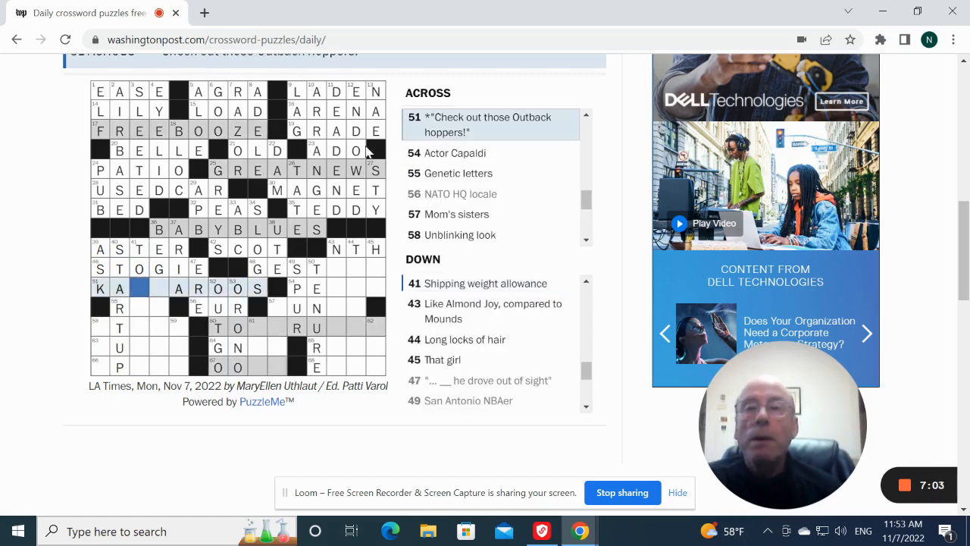
{"action": "mouse_move", "coordinate": [563, 181]}
{"action": "type", "text": "NG"}
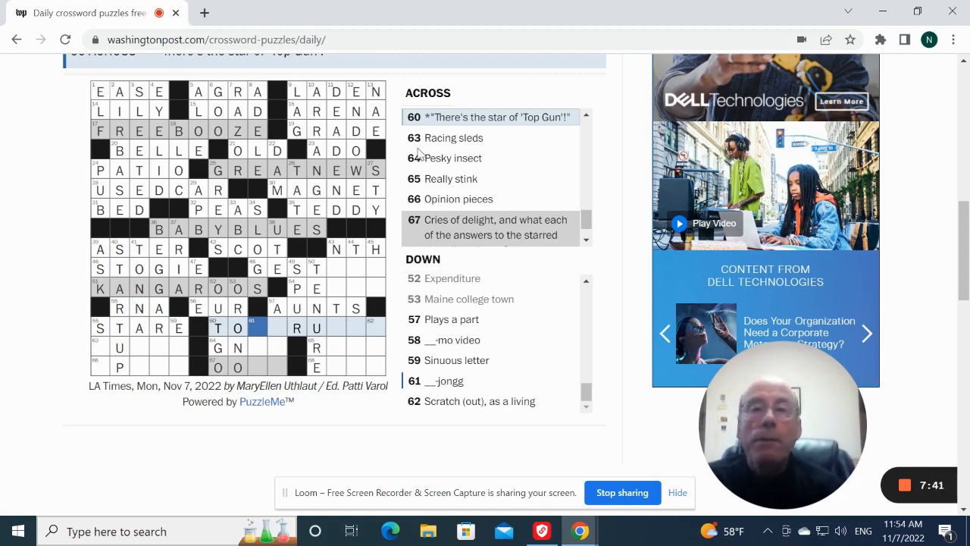
Enter ACT, ESS, MAH and EKE down in the lower-right corner.
{"action": "scroll", "scroll_direction": "down", "scroll_amount": 3}
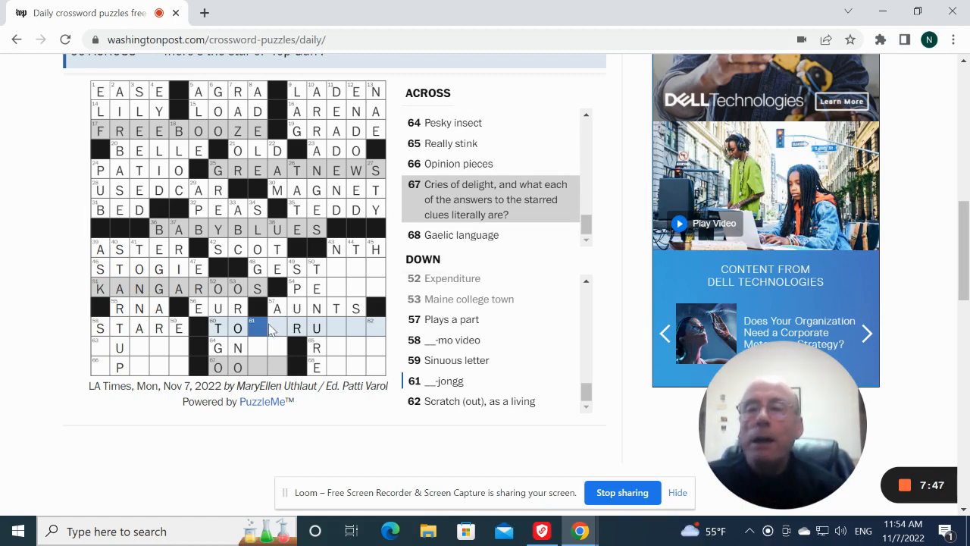
{"action": "left_click", "coordinate": [274, 328]}
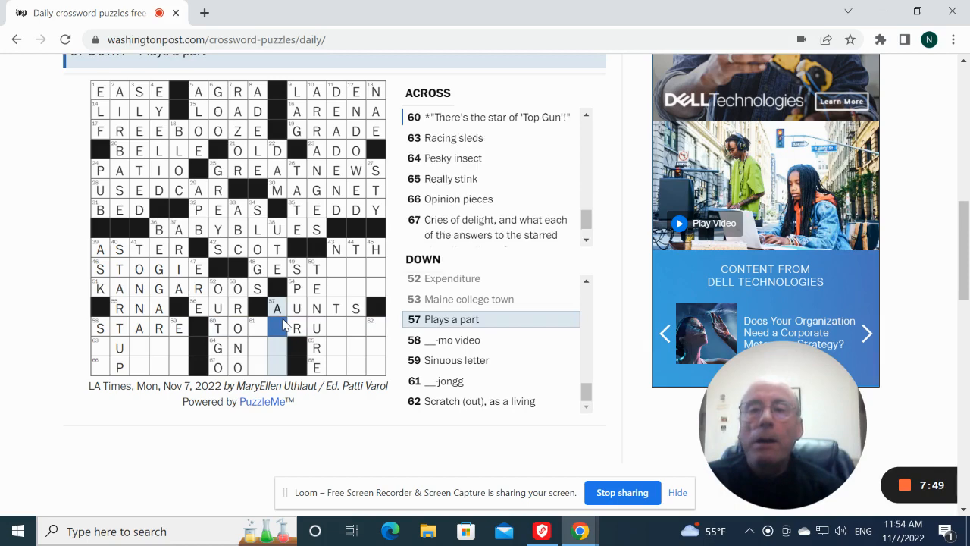
{"action": "type", "text": "CTS"}
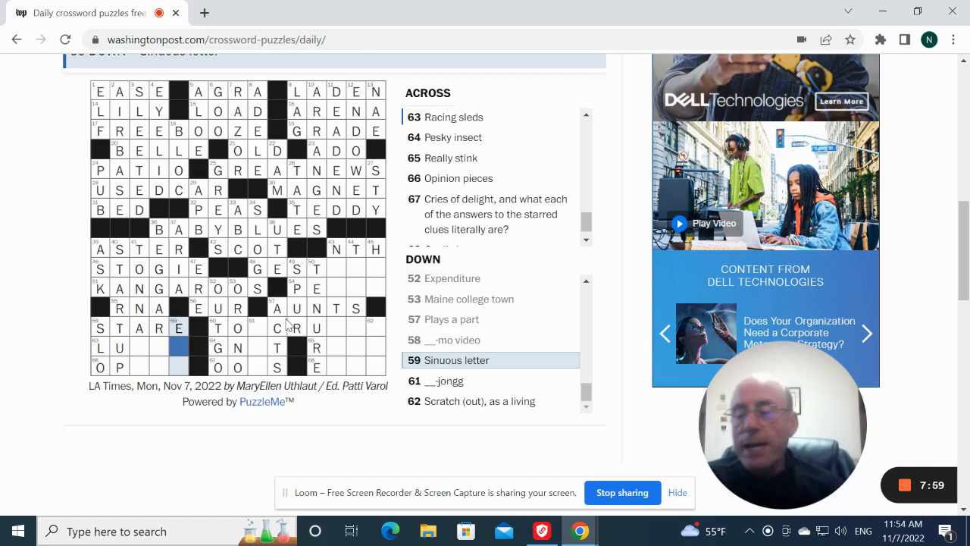
{"action": "left_click", "coordinate": [445, 380]}
{"action": "type", "text": "MAH"}
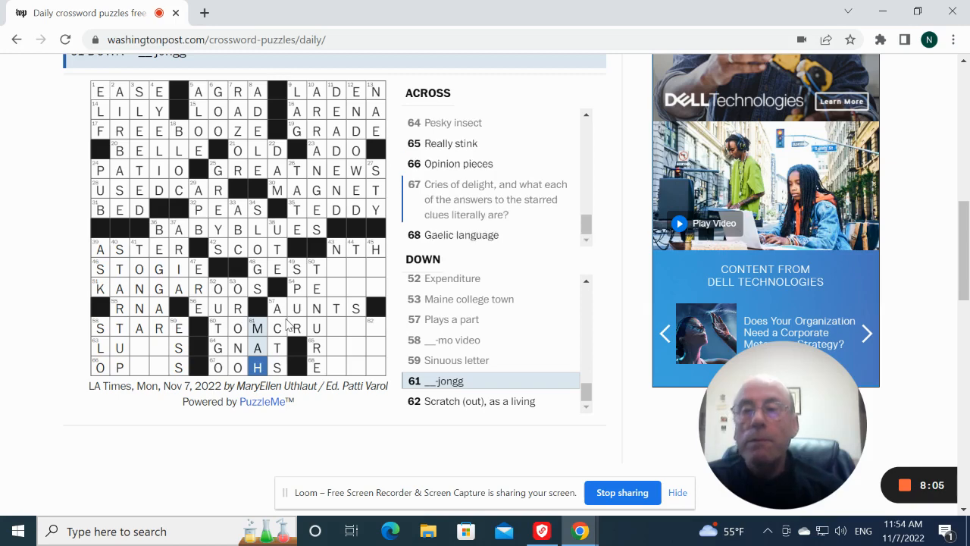
{"action": "left_click", "coordinate": [473, 401]}
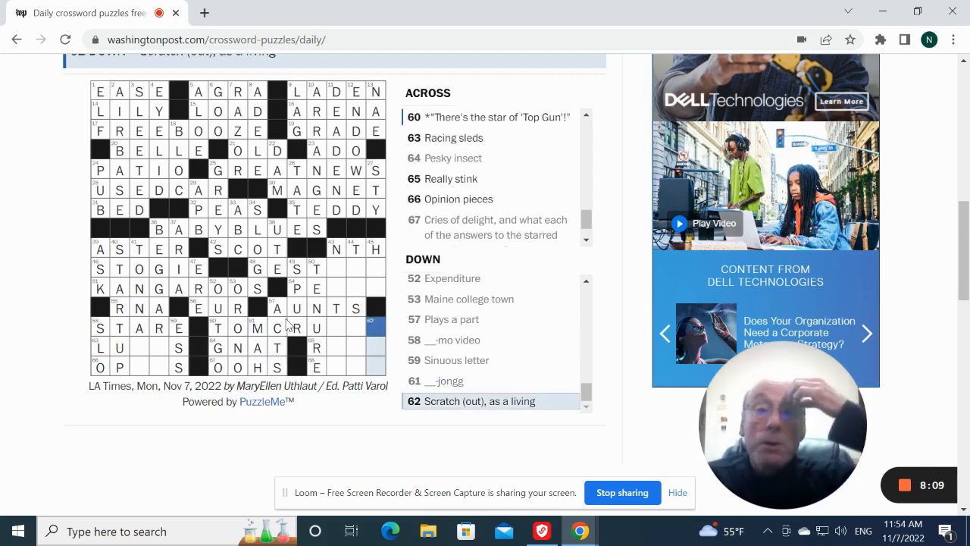
{"action": "left_click", "coordinate": [376, 327]}
{"action": "type", "text": "EKE"}
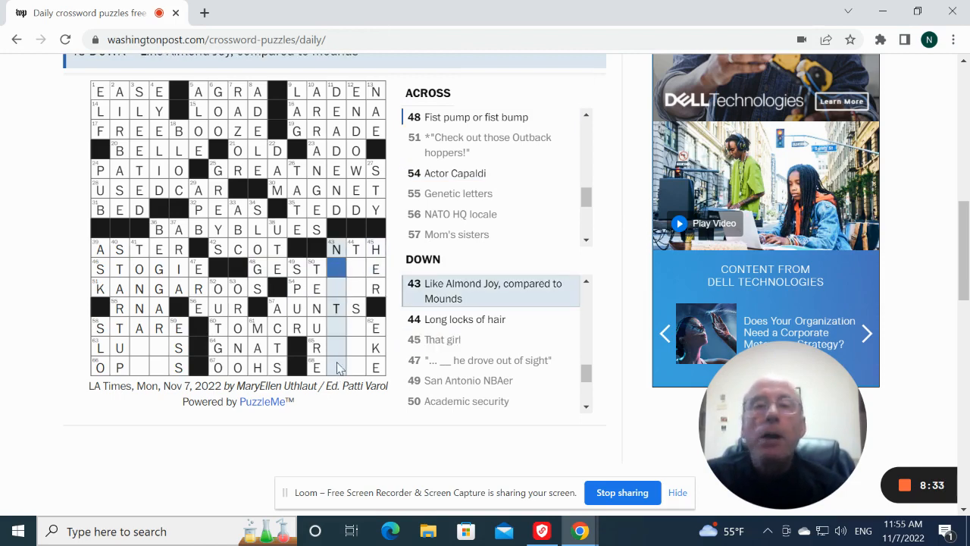
{"action": "mouse_move", "coordinate": [538, 185]}
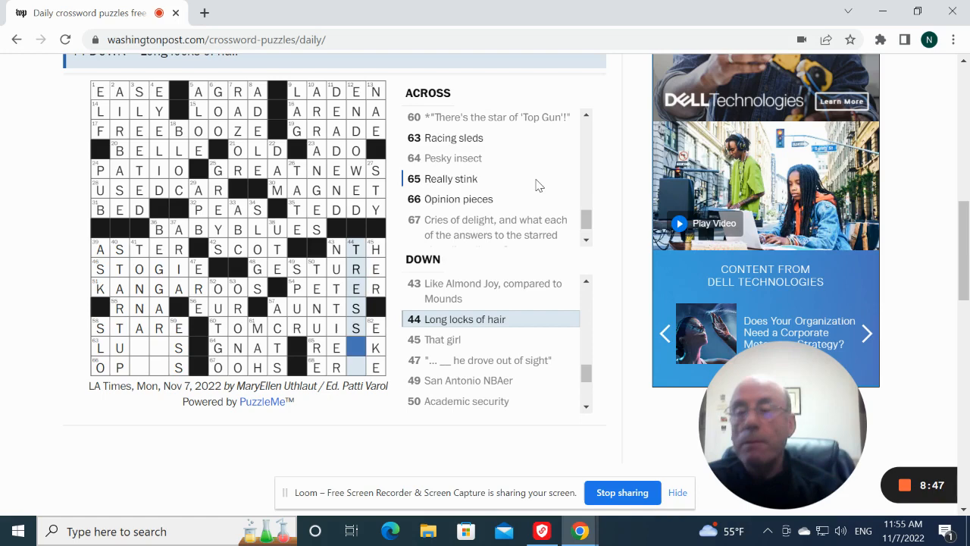
Finish OOHS and LUGES so the puzzle completes and the score appears.
{"action": "scroll", "scroll_direction": "down", "scroll_amount": 3}
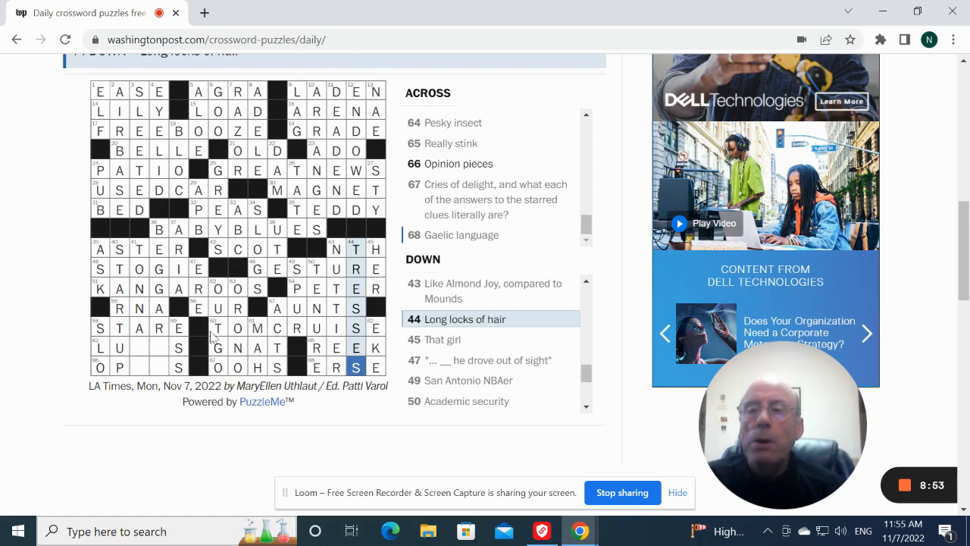
{"action": "left_click", "coordinate": [218, 327]}
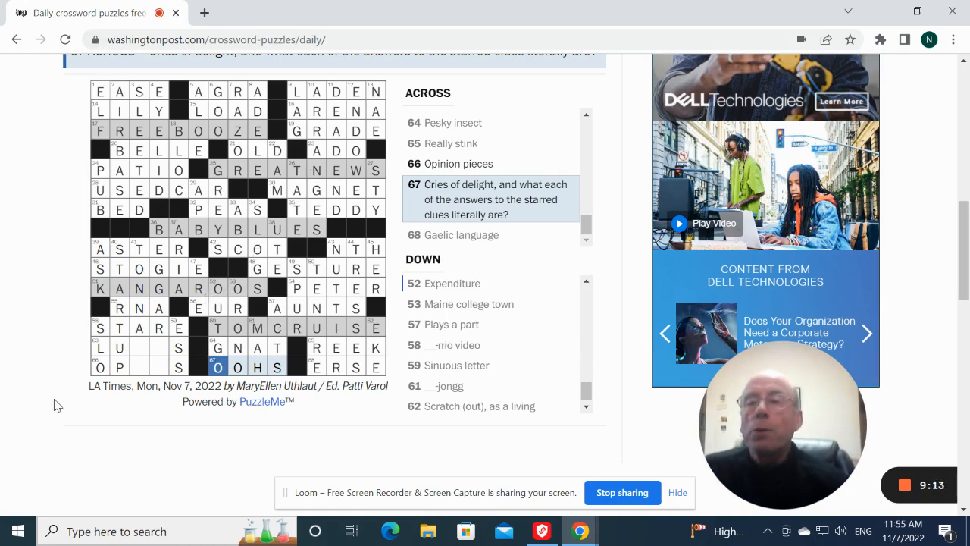
{"action": "left_click", "coordinate": [139, 347]}
{"action": "type", "text": "G"}
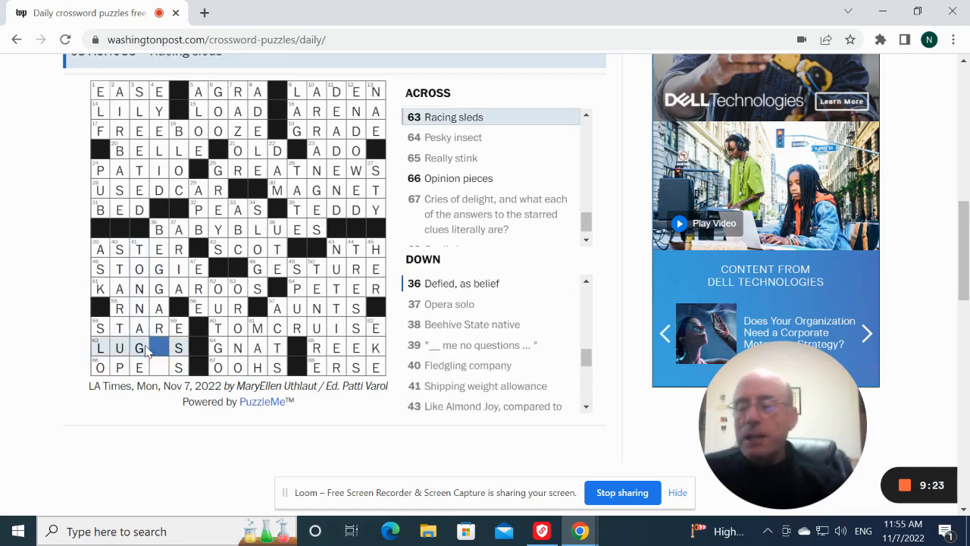
{"action": "left_click", "coordinate": [159, 367]}
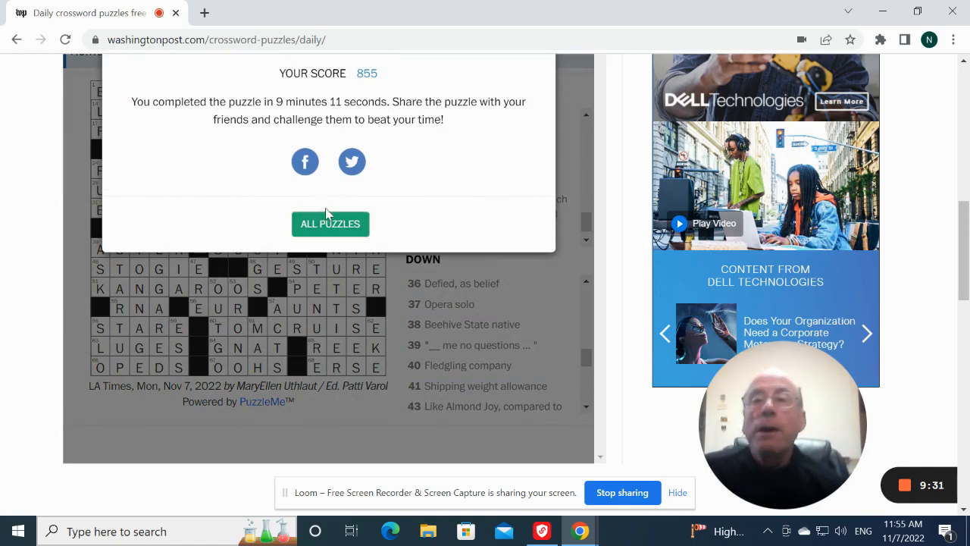
Dismiss the Congratulations score dialog.
{"action": "left_click", "coordinate": [331, 225]}
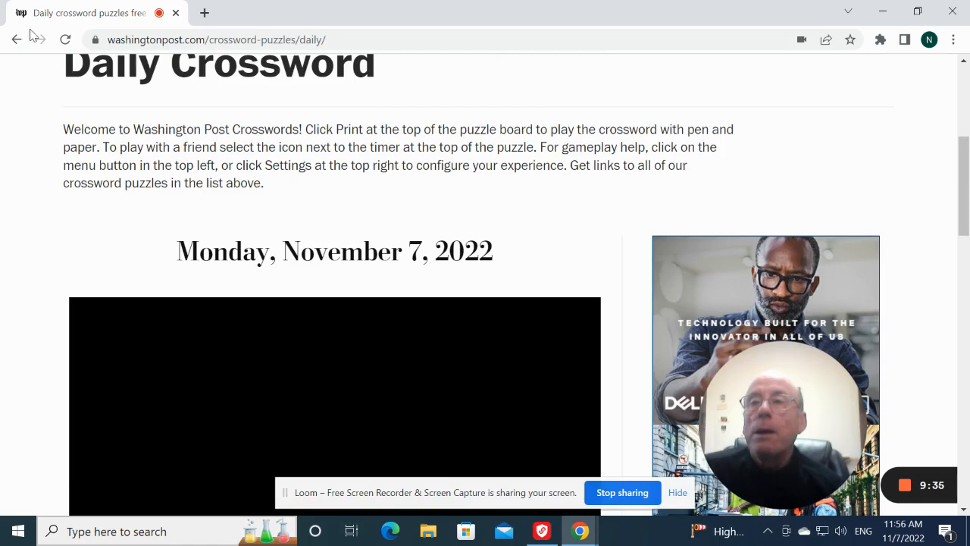
{"action": "left_click", "coordinate": [16, 39]}
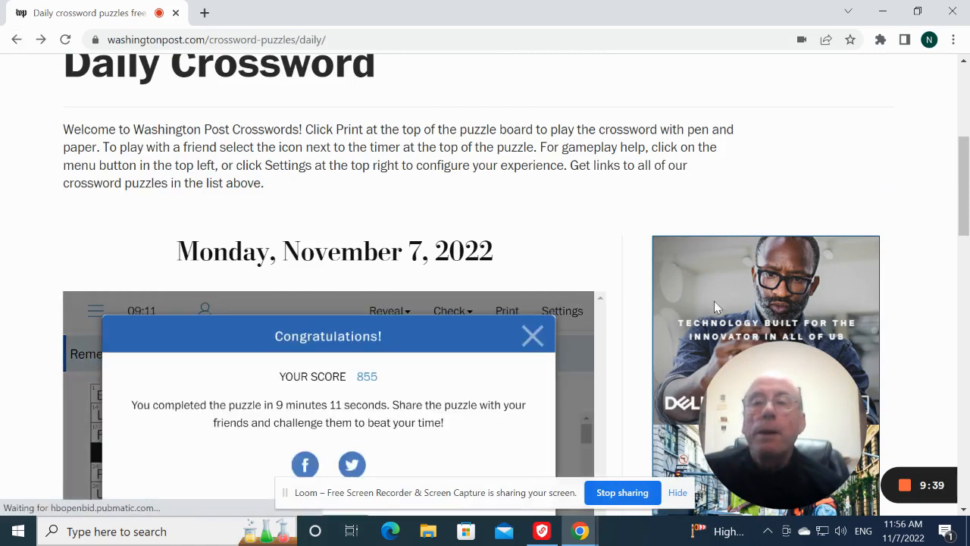
{"action": "left_click", "coordinate": [532, 337]}
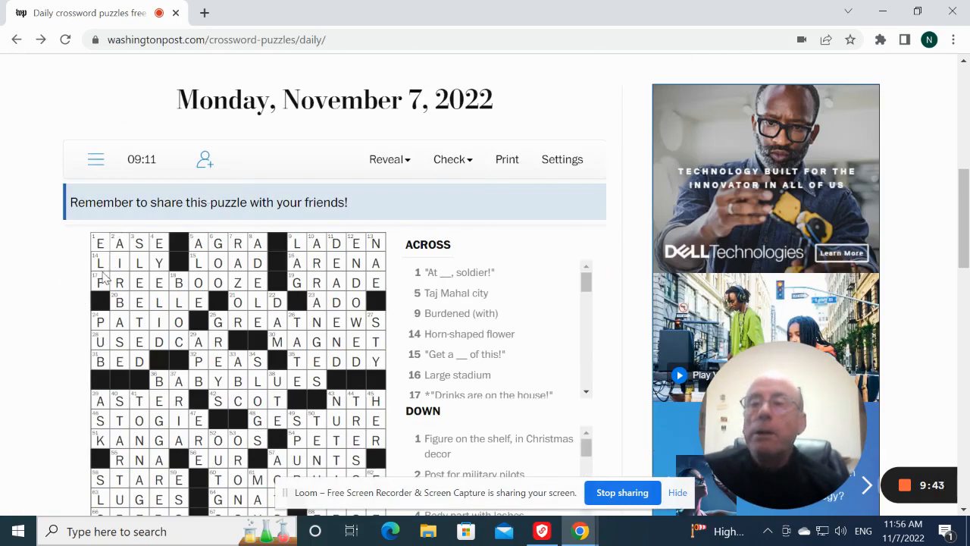
Revisit the starred theme answers GREATNEWS, KANGAROOS and TOMCRUISE.
{"action": "left_click", "coordinate": [100, 282]}
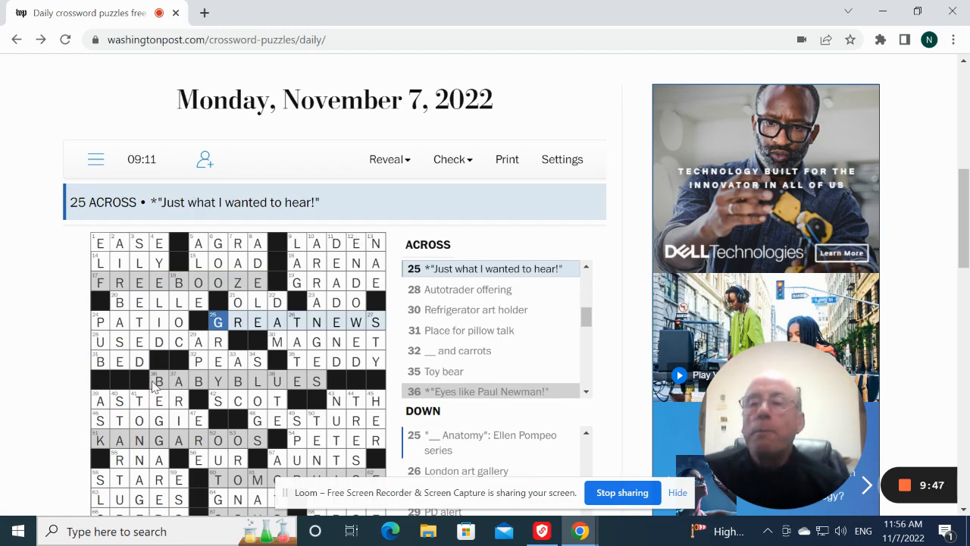
{"action": "left_click", "coordinate": [100, 440]}
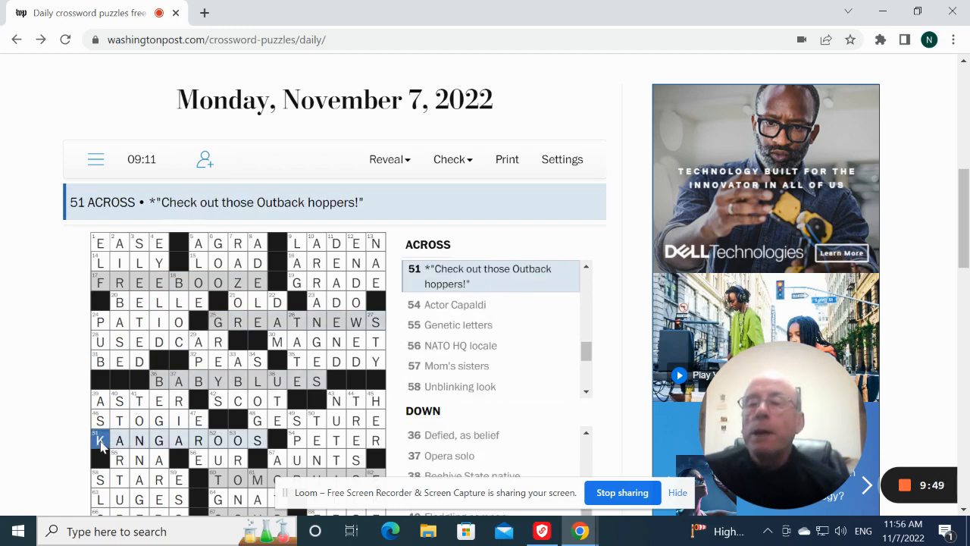
{"action": "left_click", "coordinate": [218, 479]}
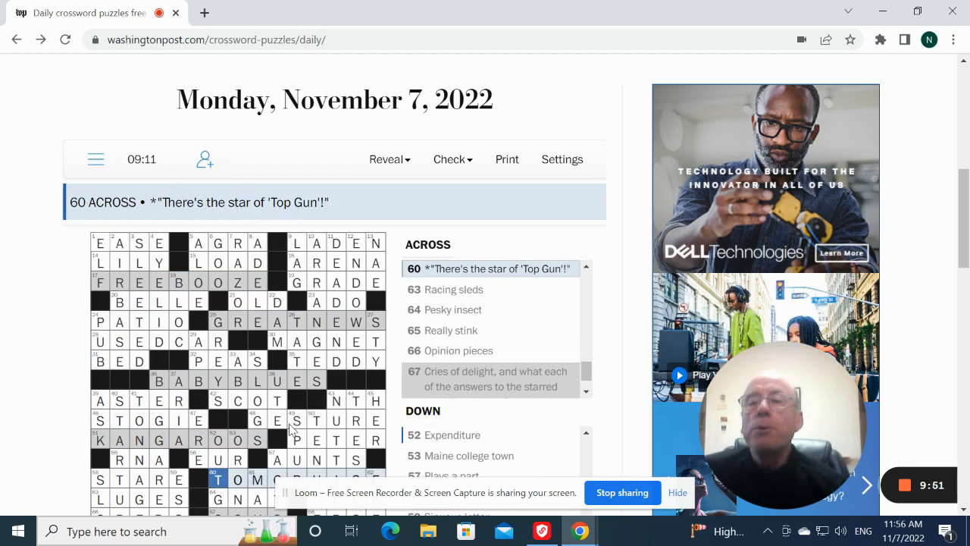
{"action": "scroll", "scroll_direction": "down", "scroll_amount": 3}
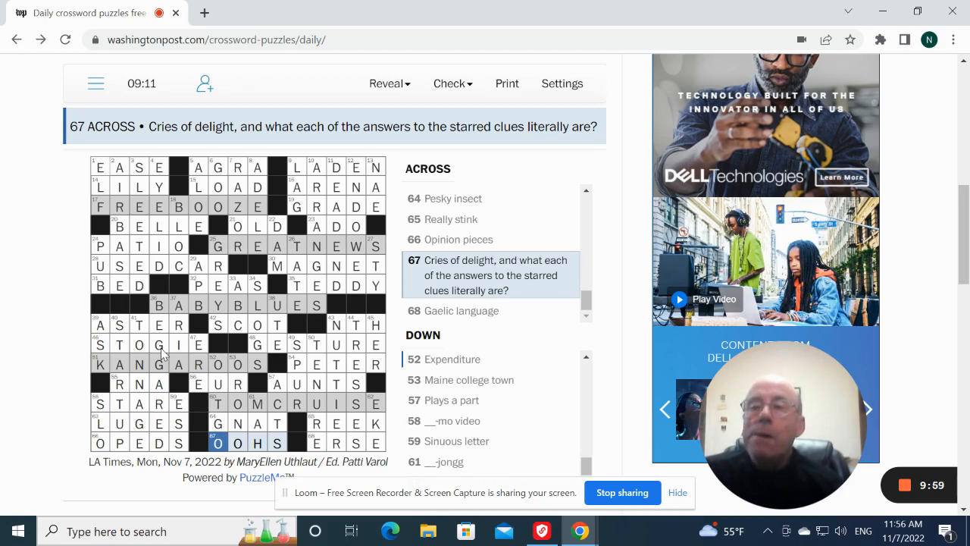
{"action": "mouse_move", "coordinate": [219, 318]}
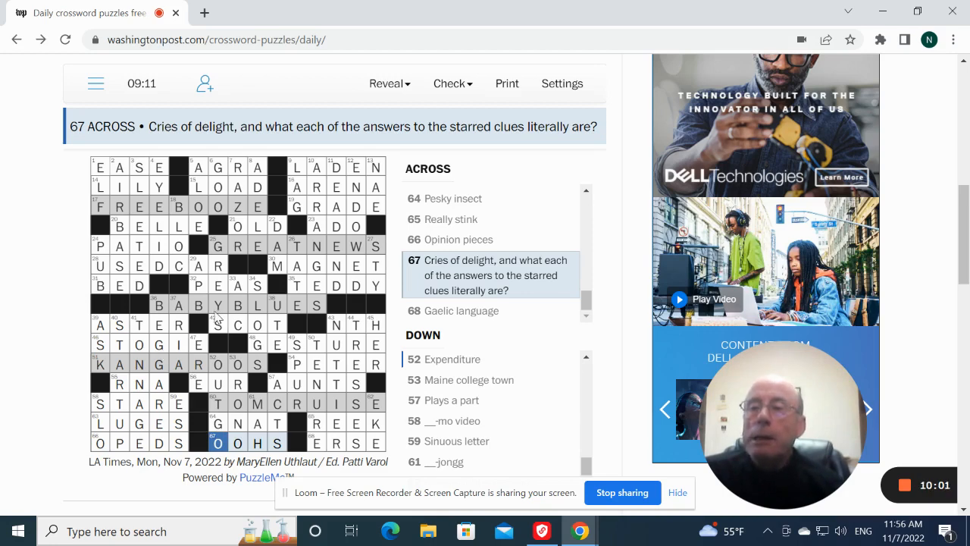
{"action": "mouse_move", "coordinate": [159, 326]}
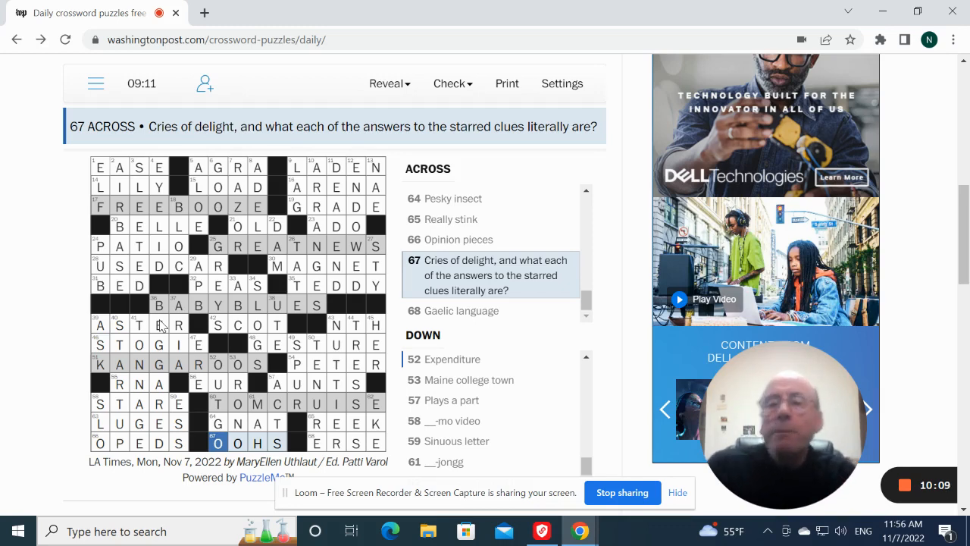
{"action": "mouse_move", "coordinate": [97, 178]}
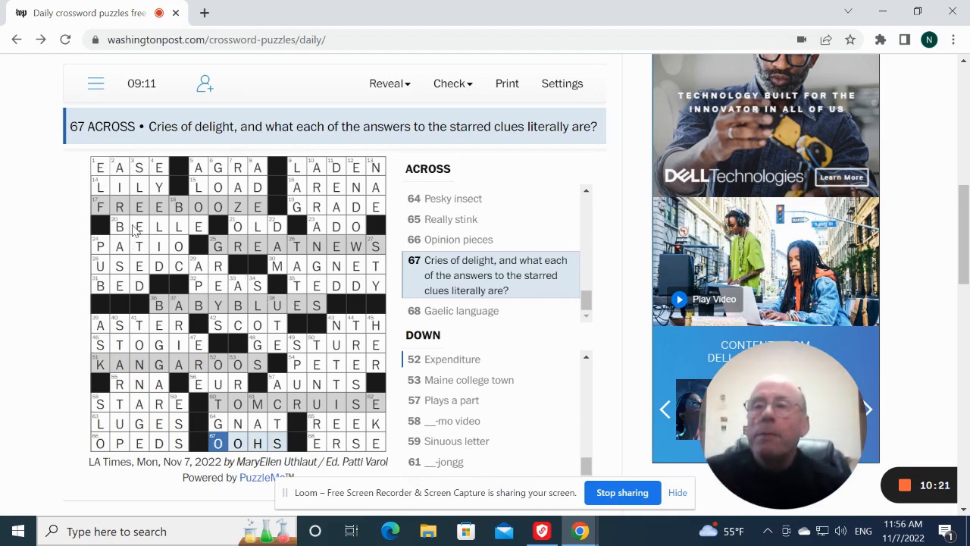
{"action": "mouse_move", "coordinate": [120, 388]}
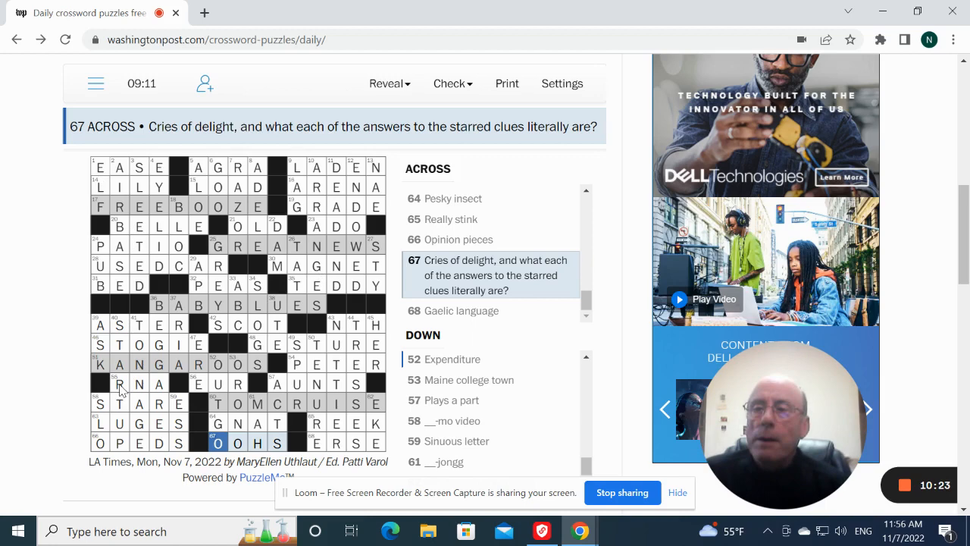